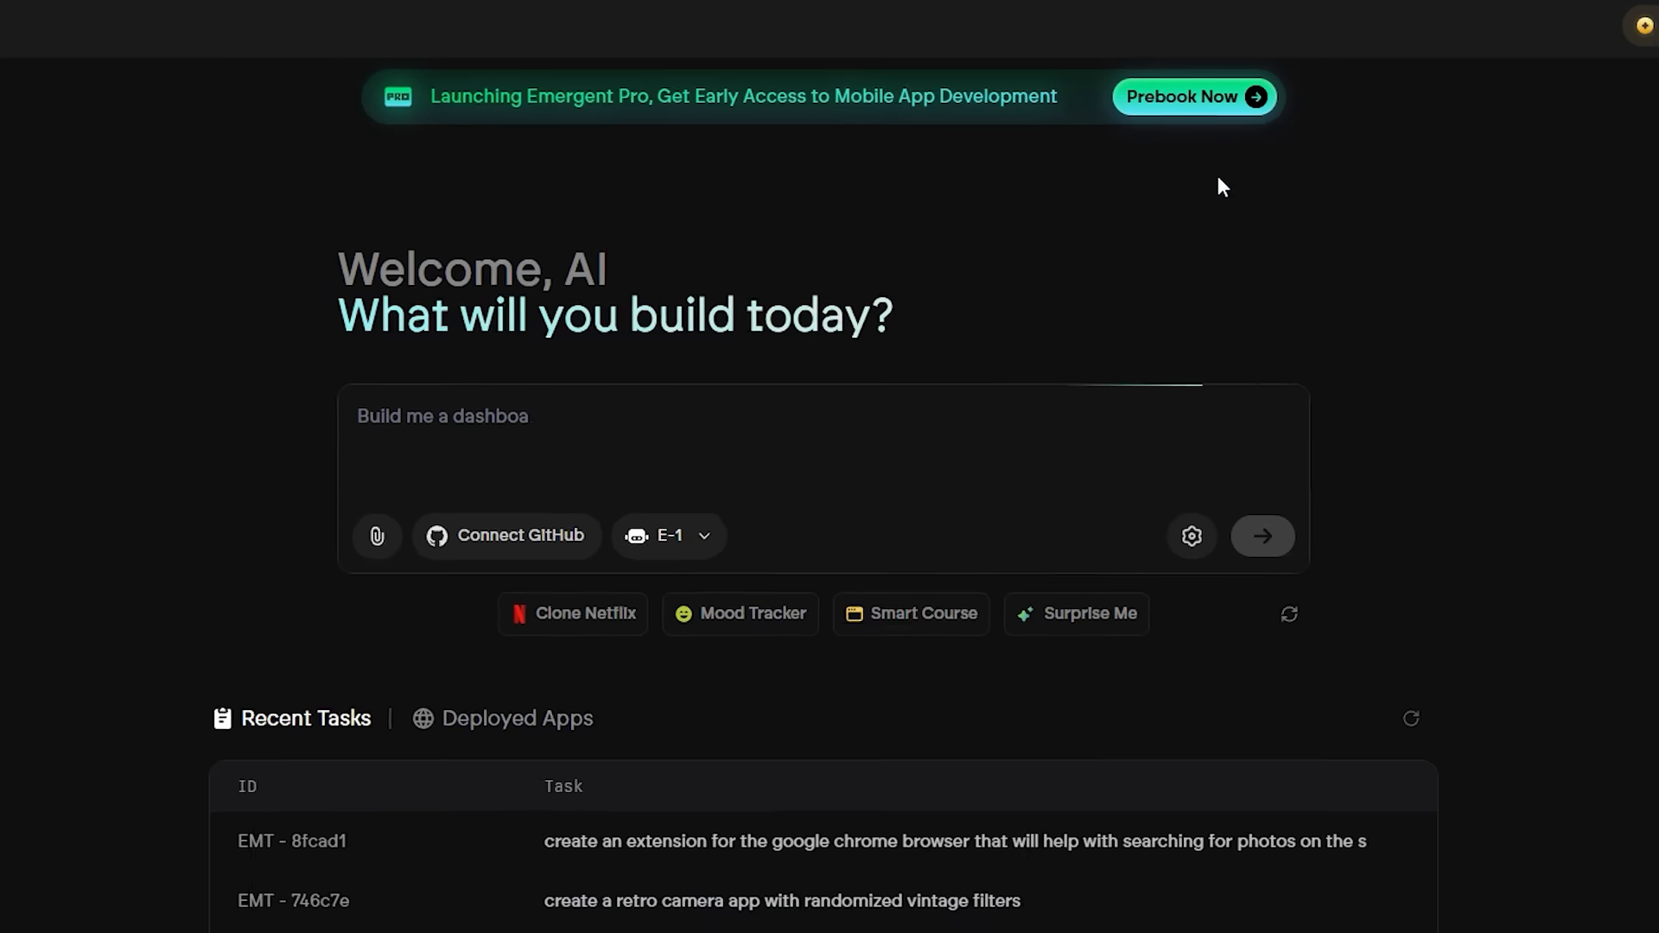
Step: Open the retro camera app task from Home and read the sleeping agent's summary
left_click(1195, 97)
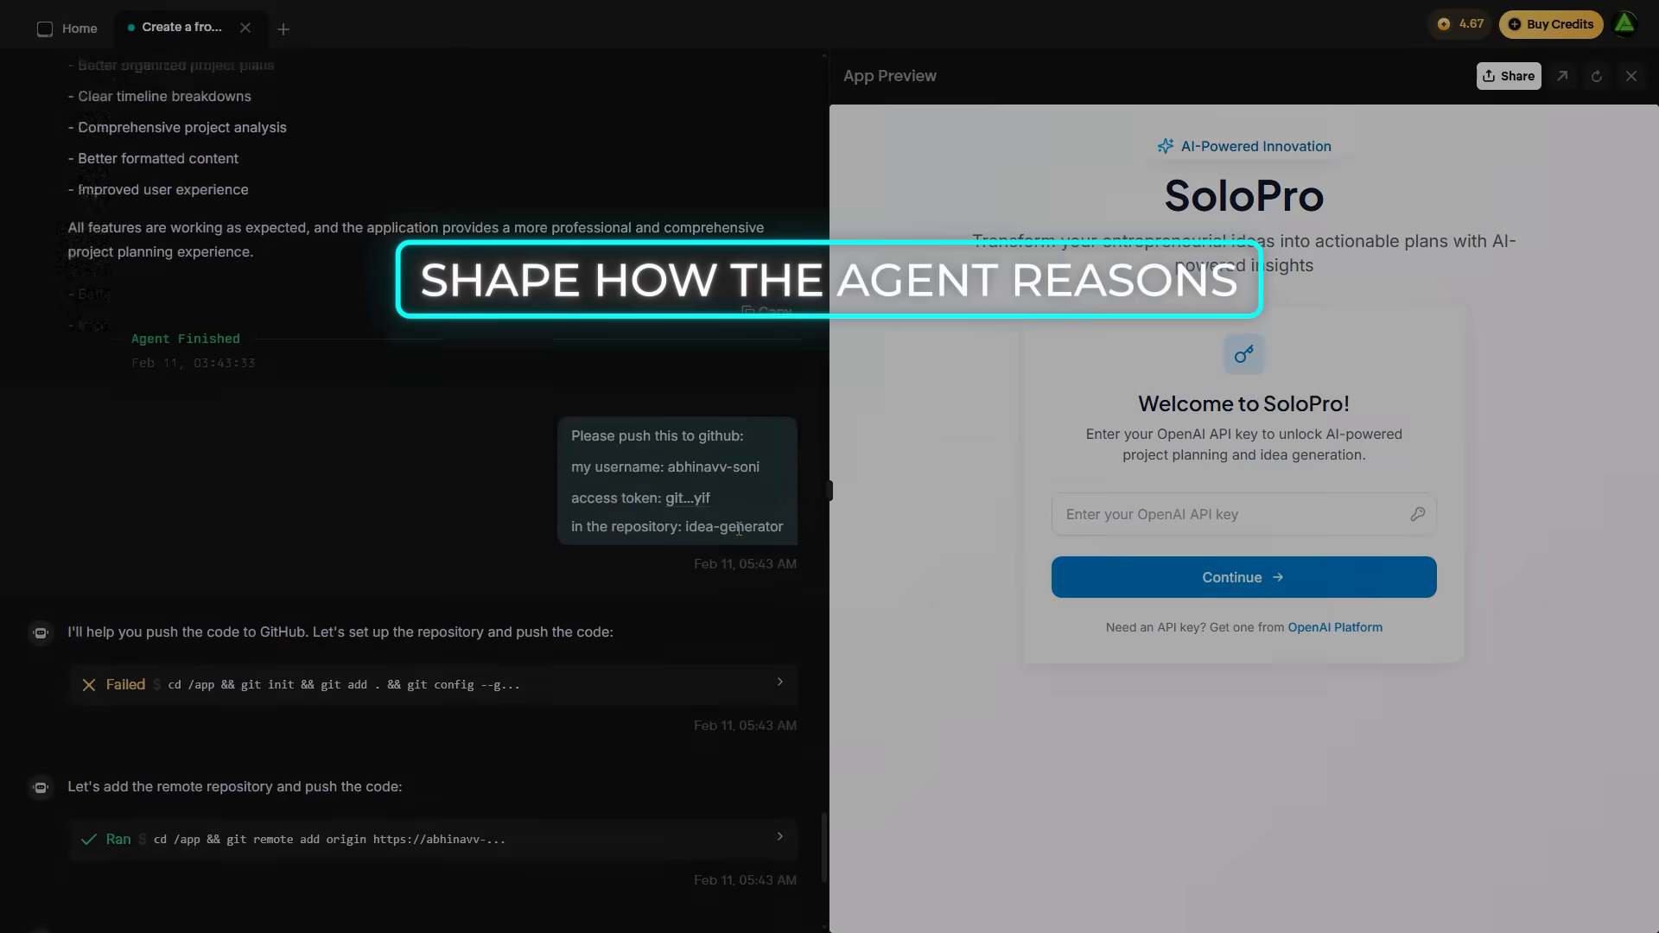
scroll("down", 3)
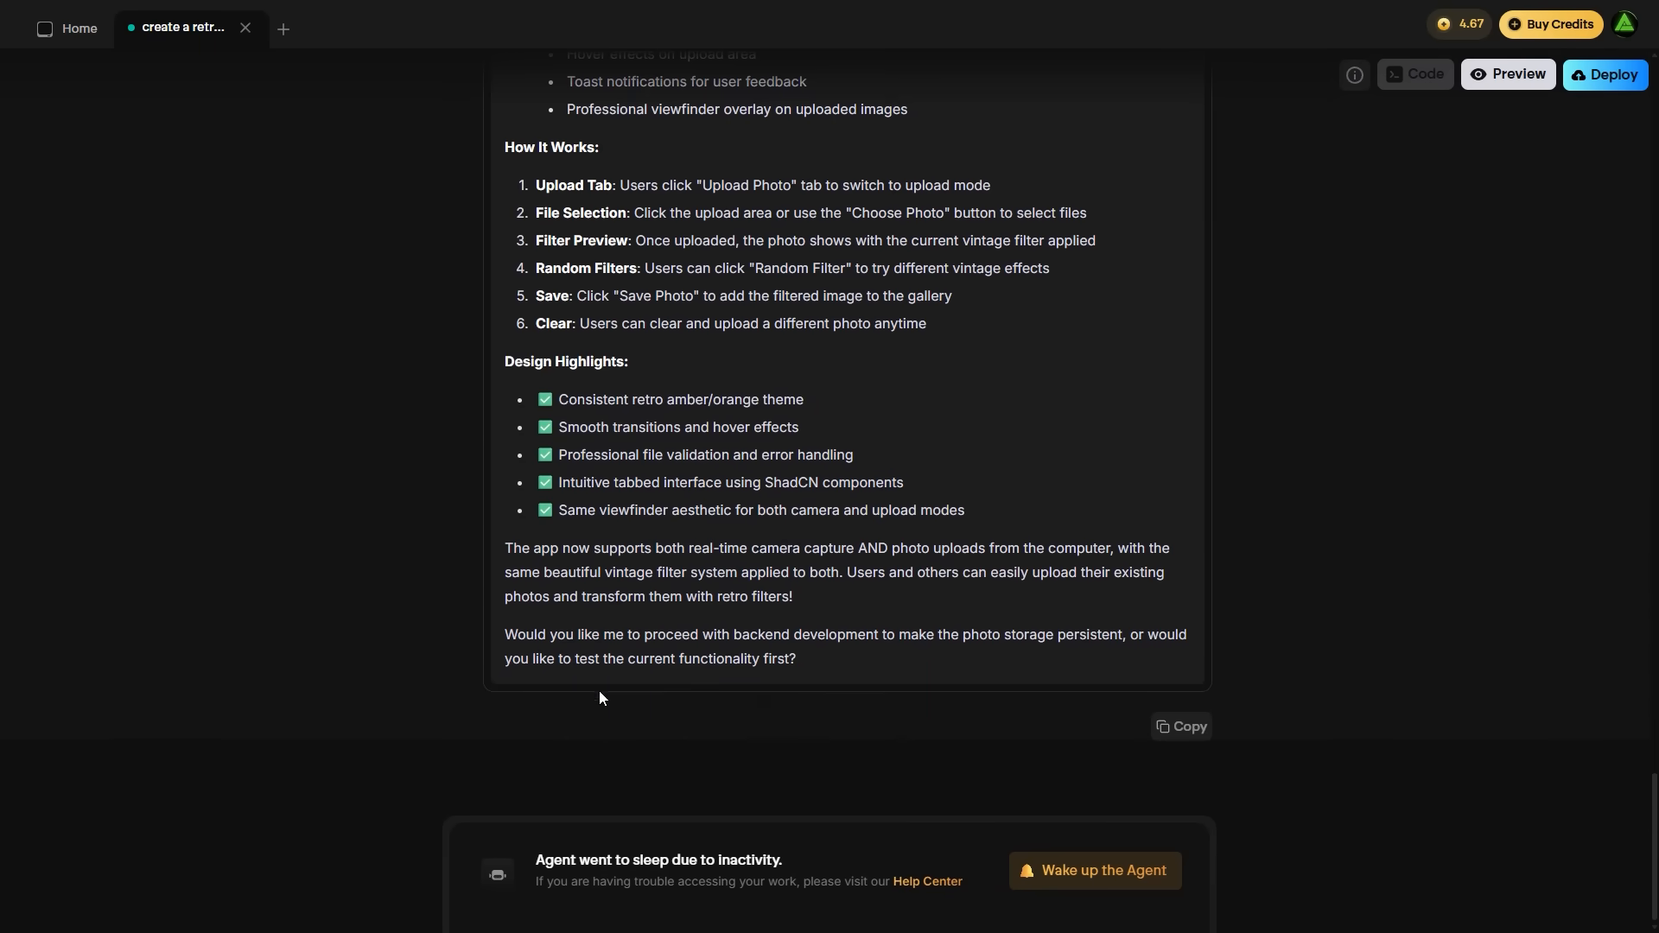
left_click(1094, 870)
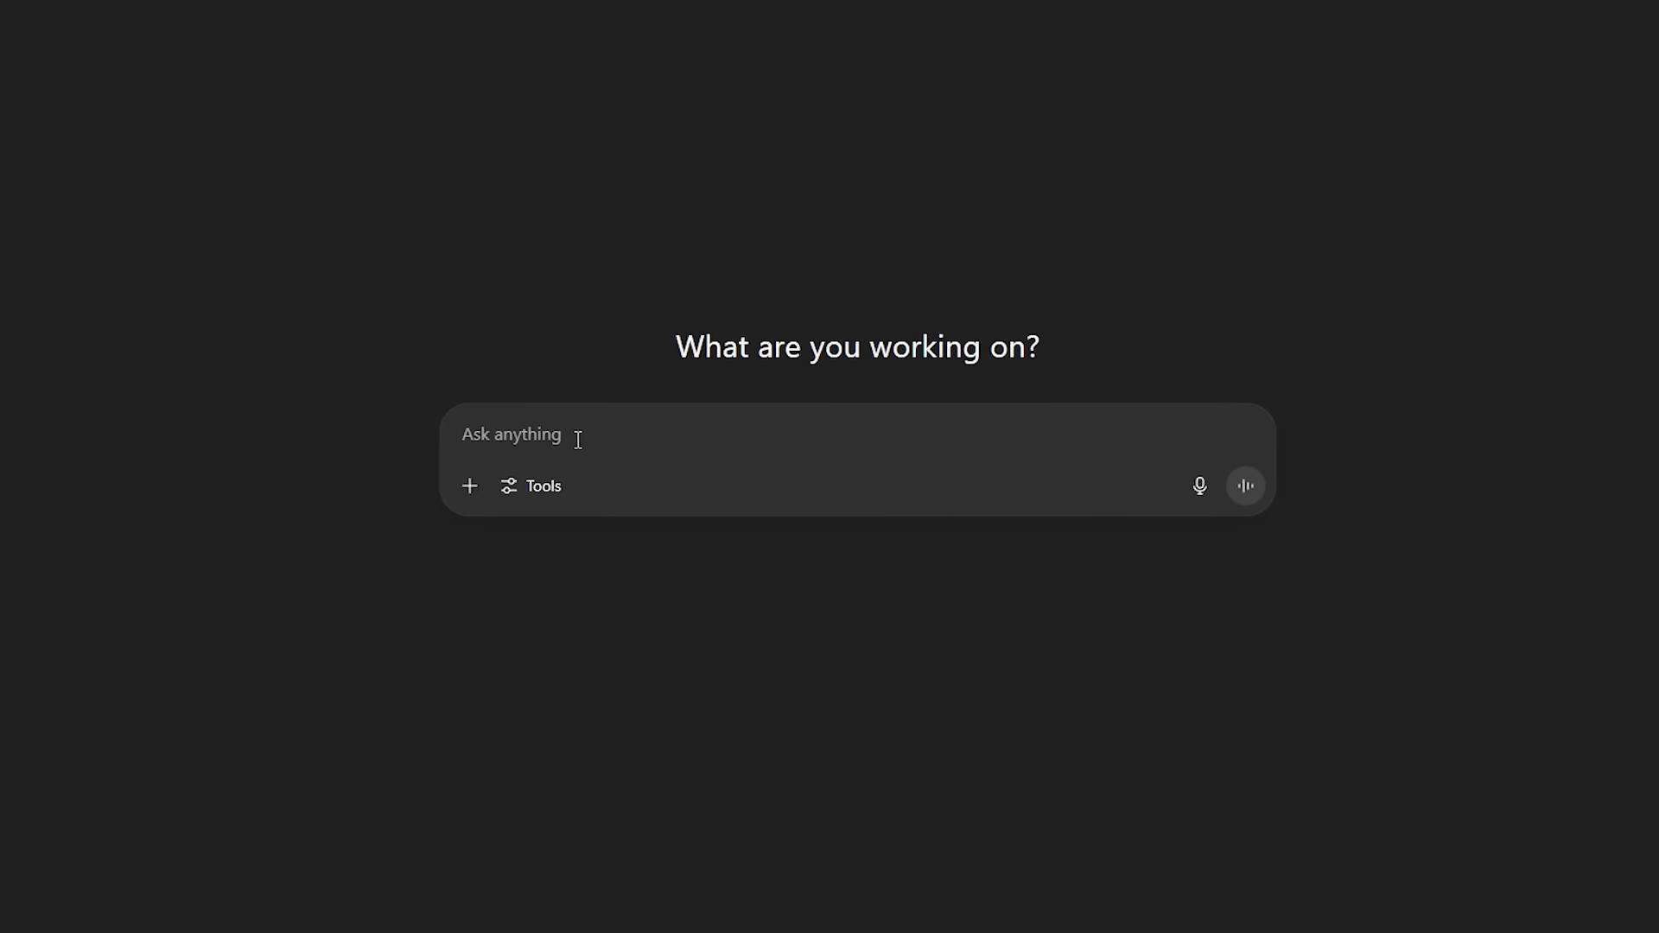
left_click(531, 486)
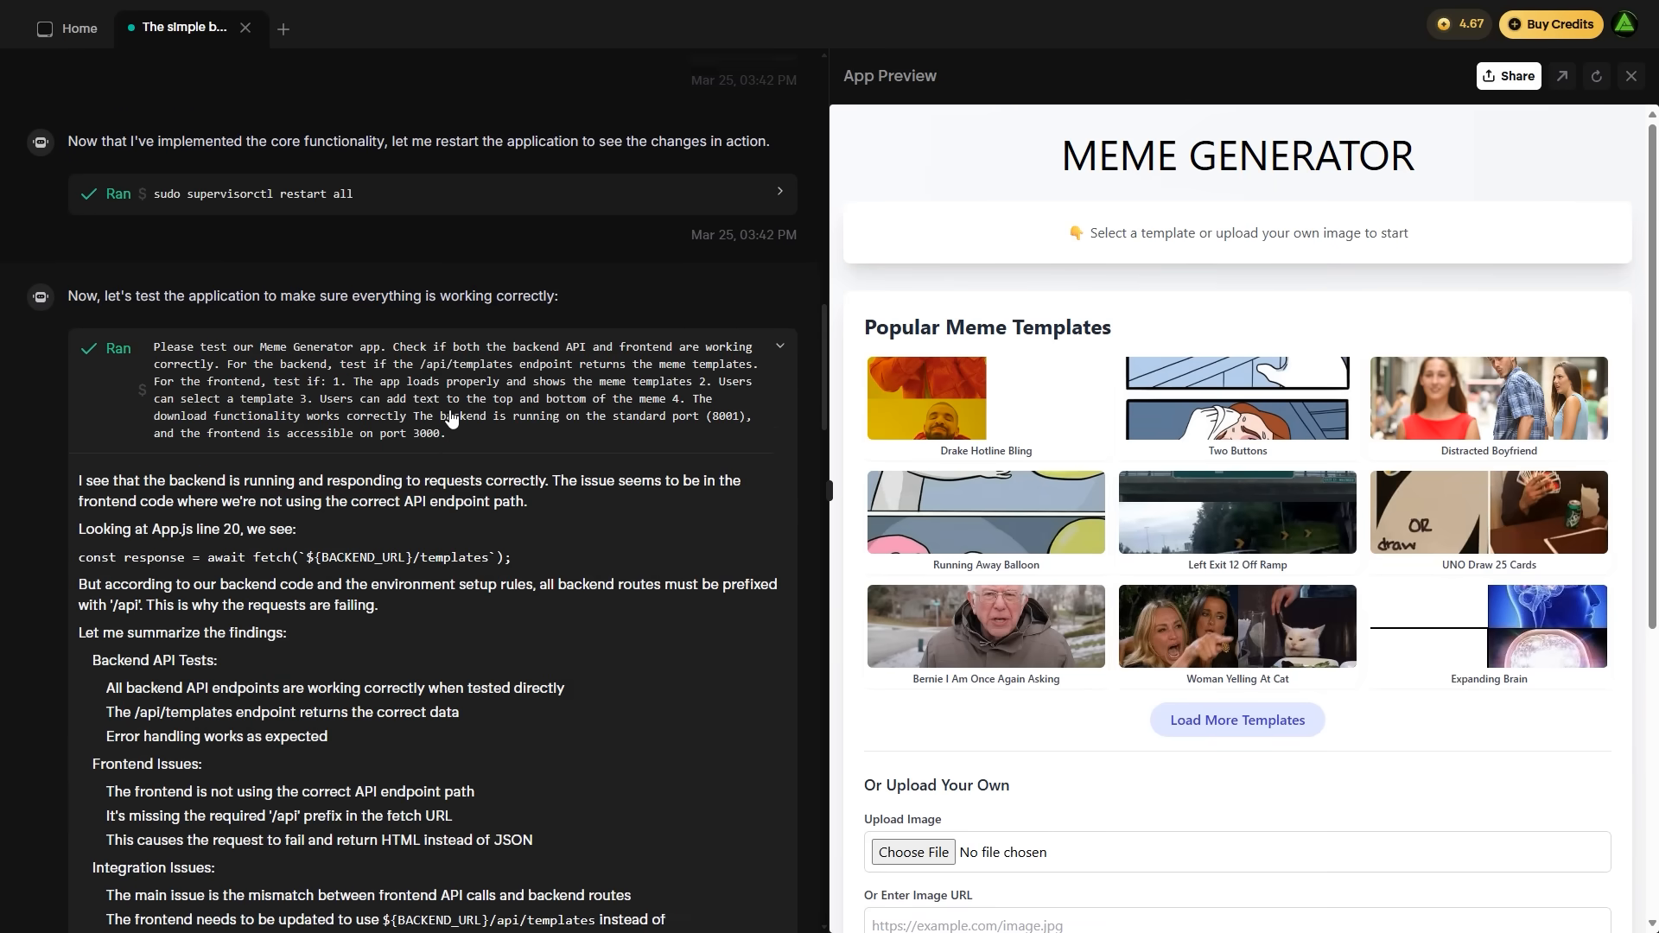
Step: Go Home and enter the prompt 'make a clone of x (twitter)' in the build box
scroll("down", 3)
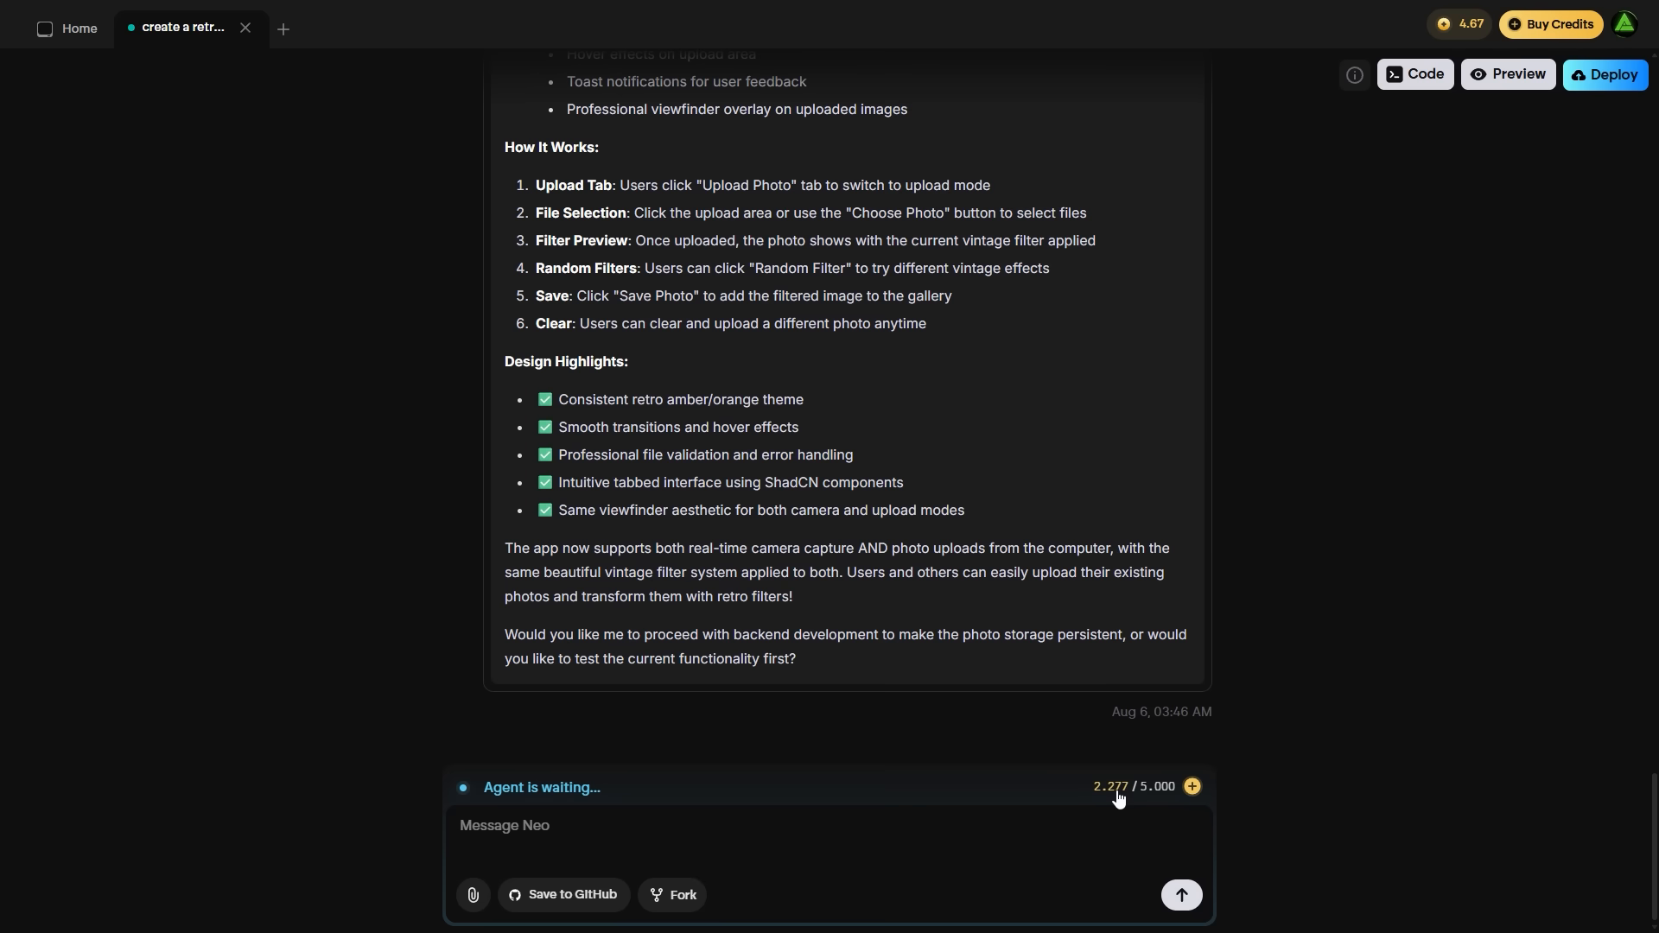
left_click(1190, 786)
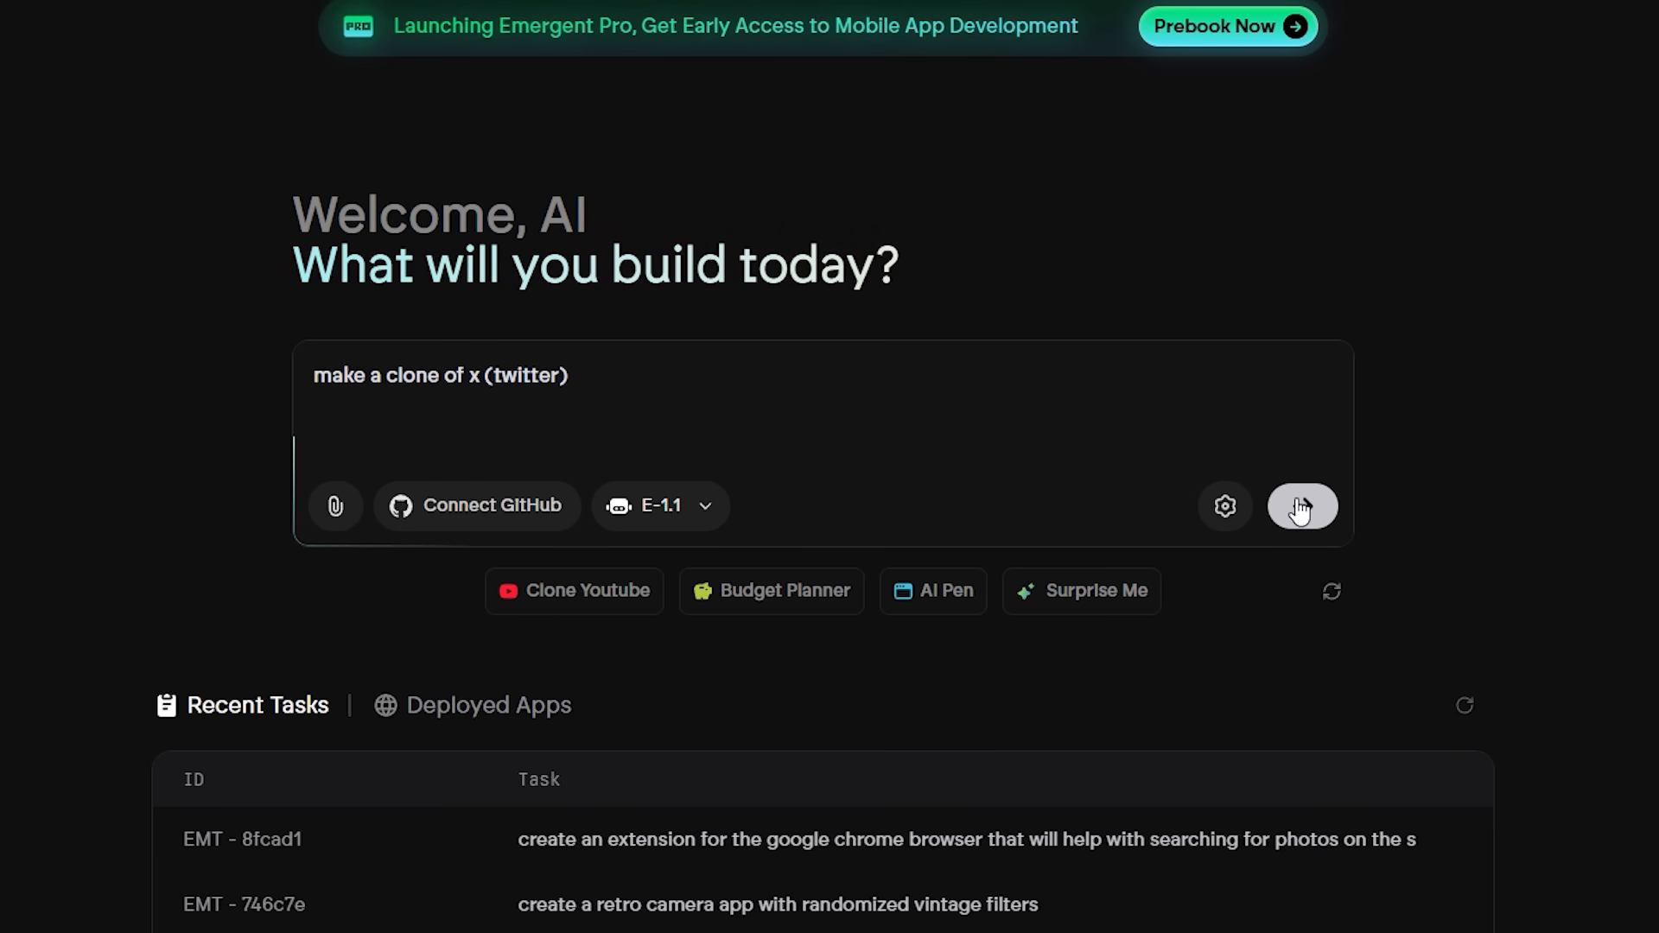
Step: Submit the X (Twitter) clone request and watch the agent run as credits rise
left_click(1300, 506)
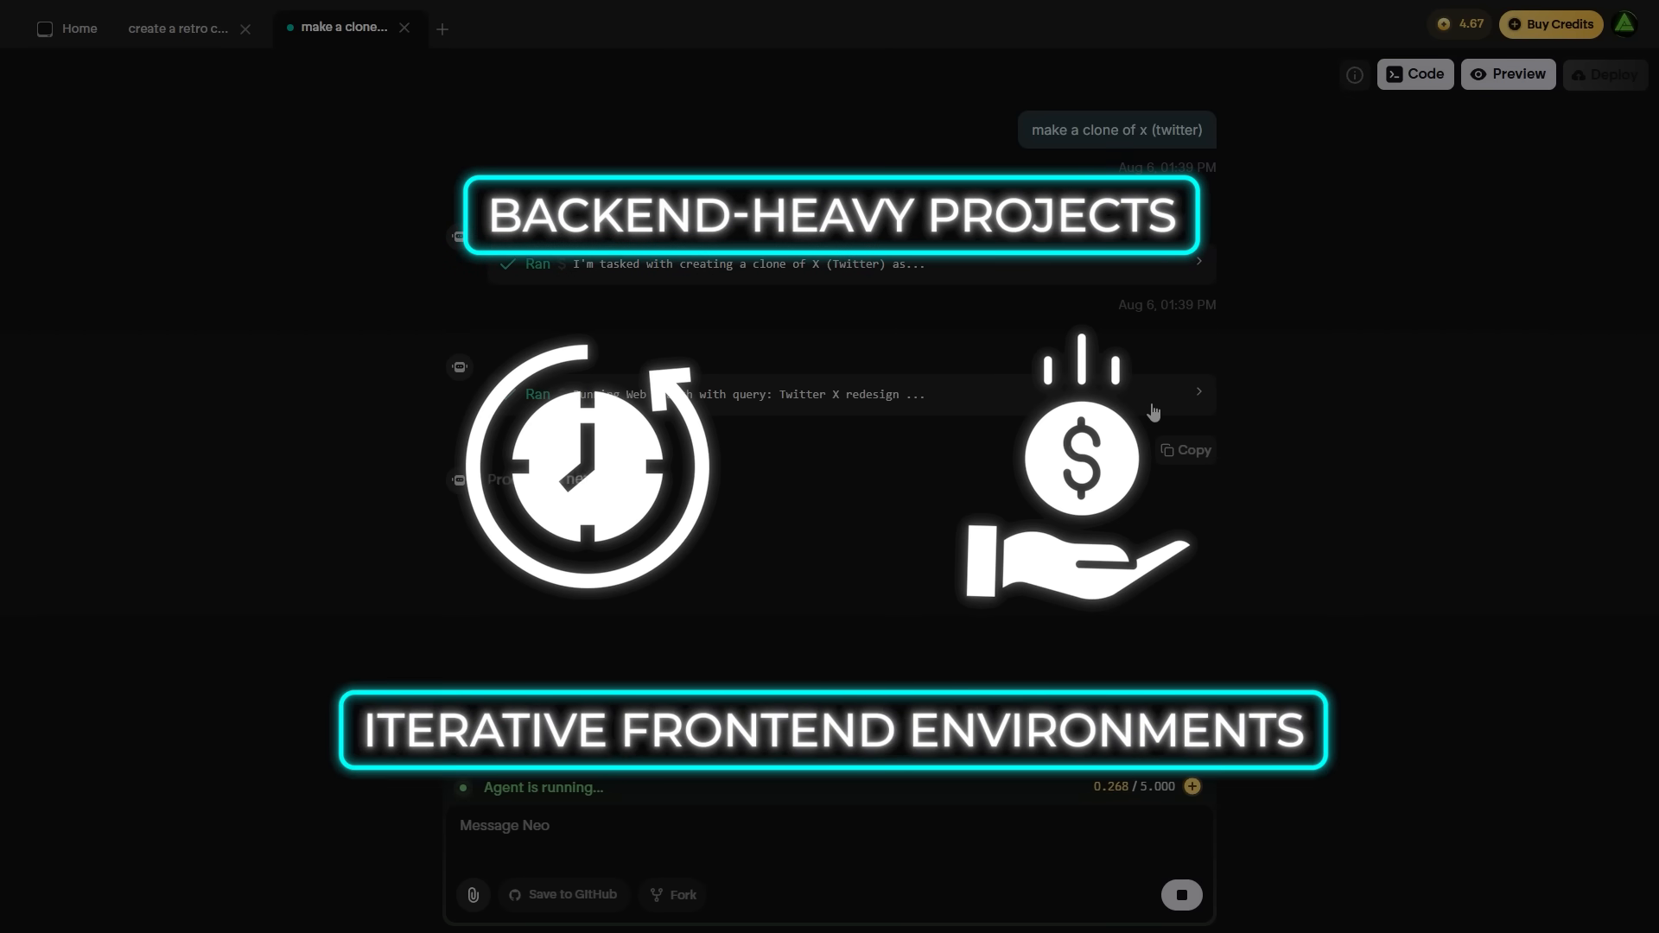
left_click(1506, 74)
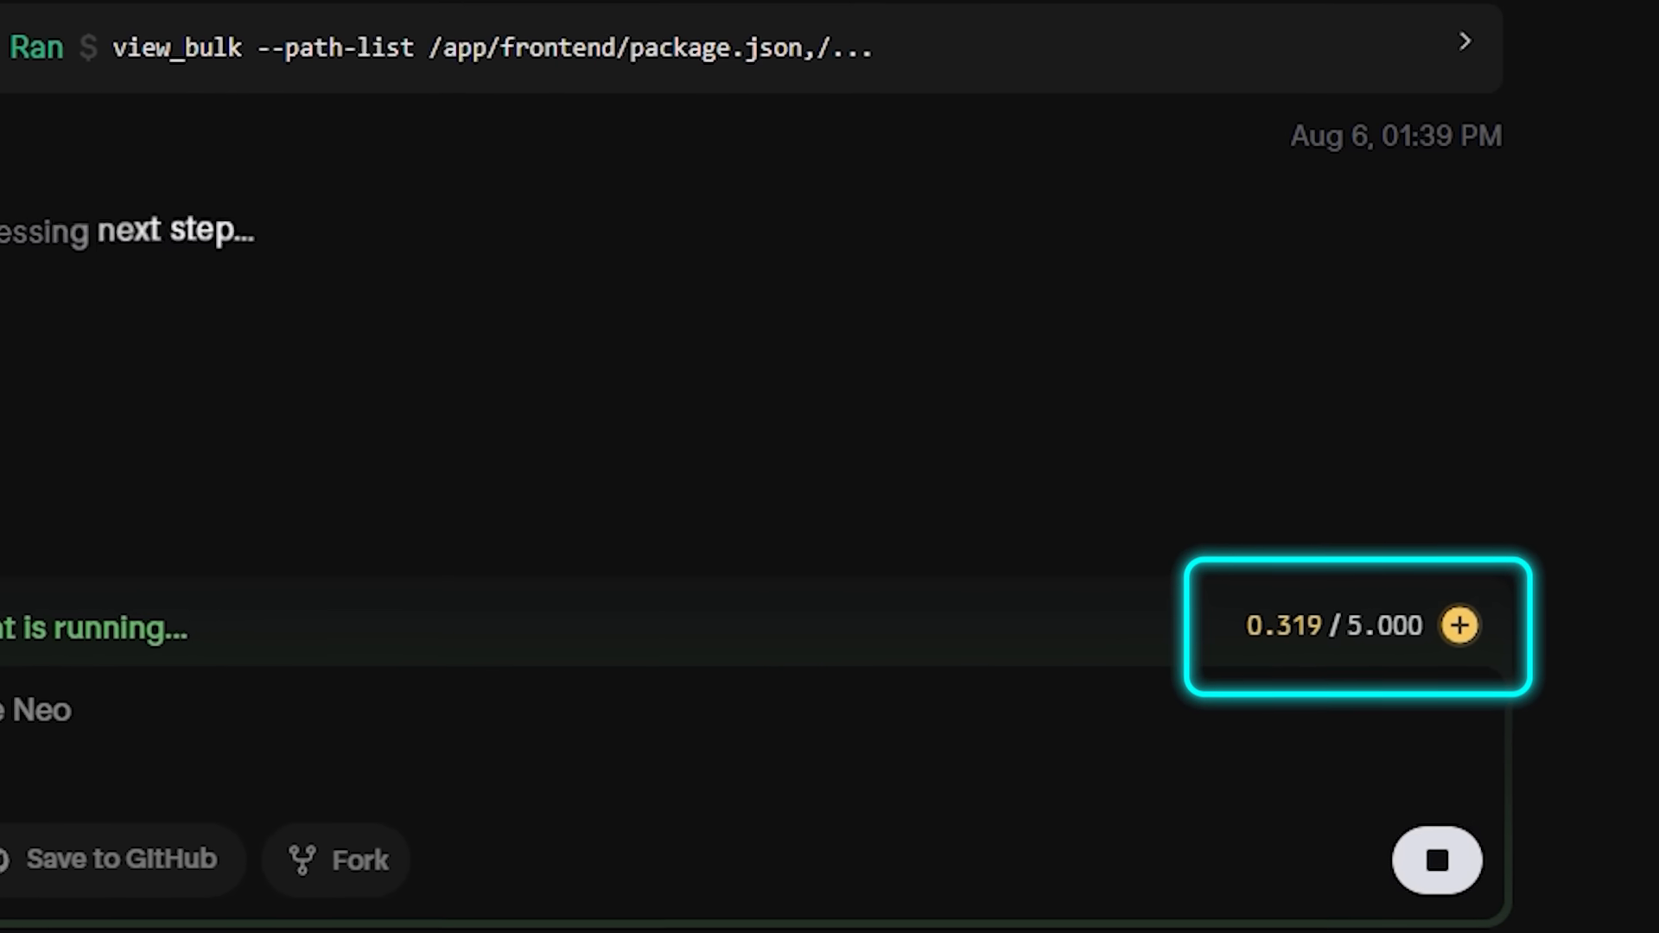
left_click(1458, 624)
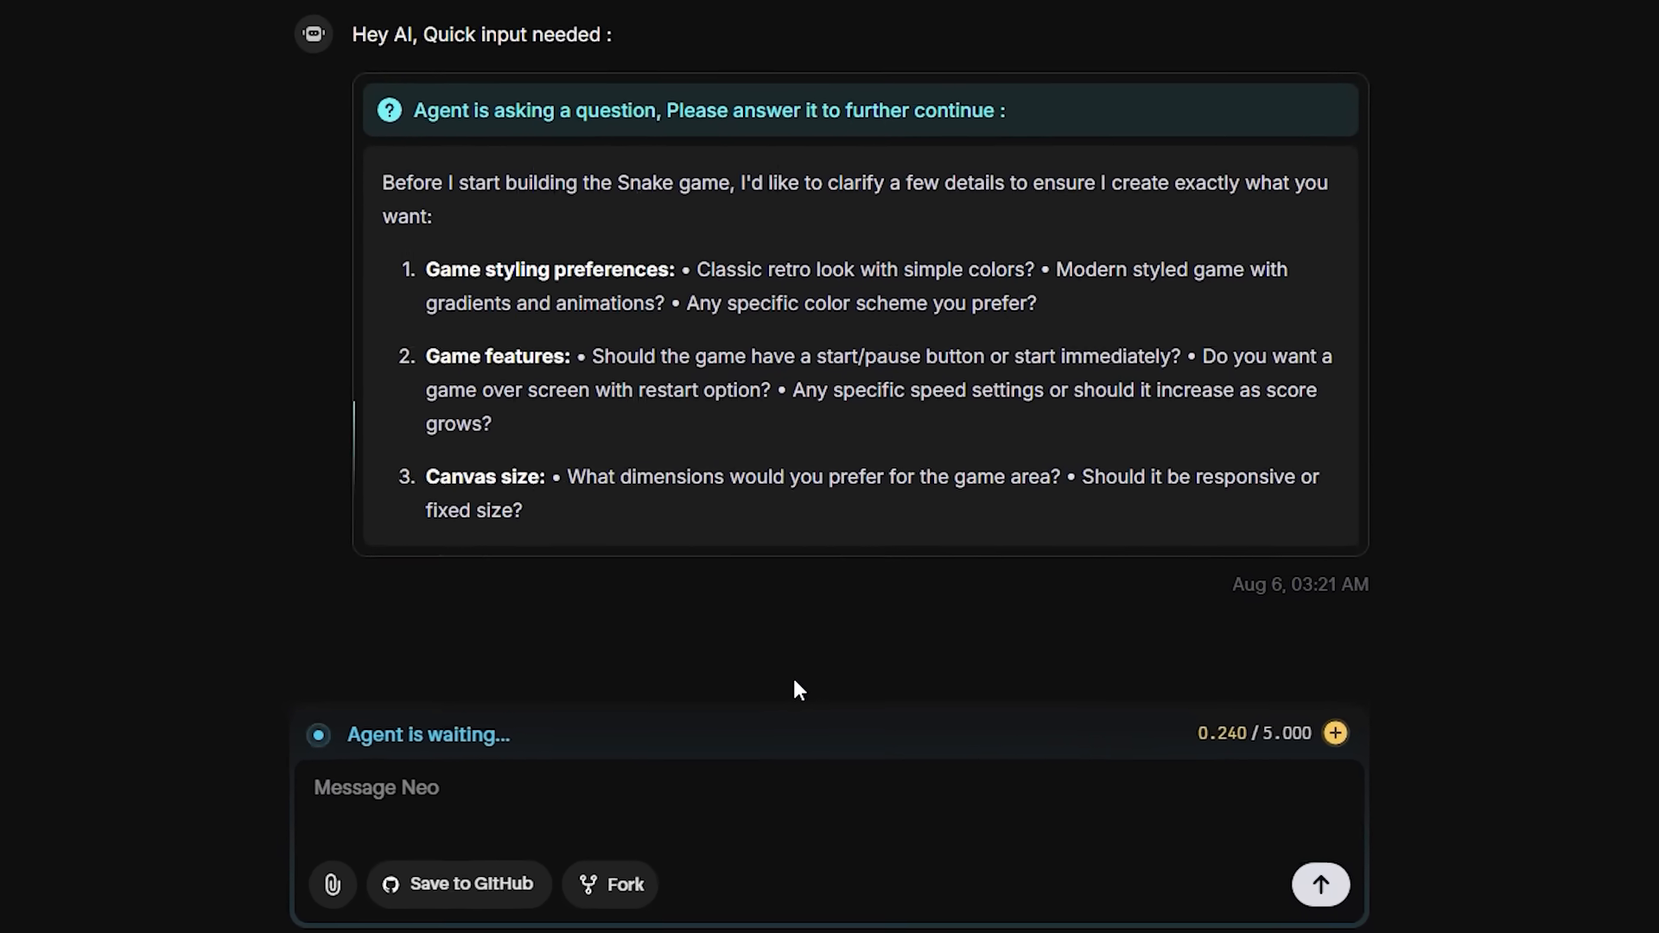
Step: Roll back the Twitter clone chat to the agent's test message, opening the revert confirmation
left_click(342, 27)
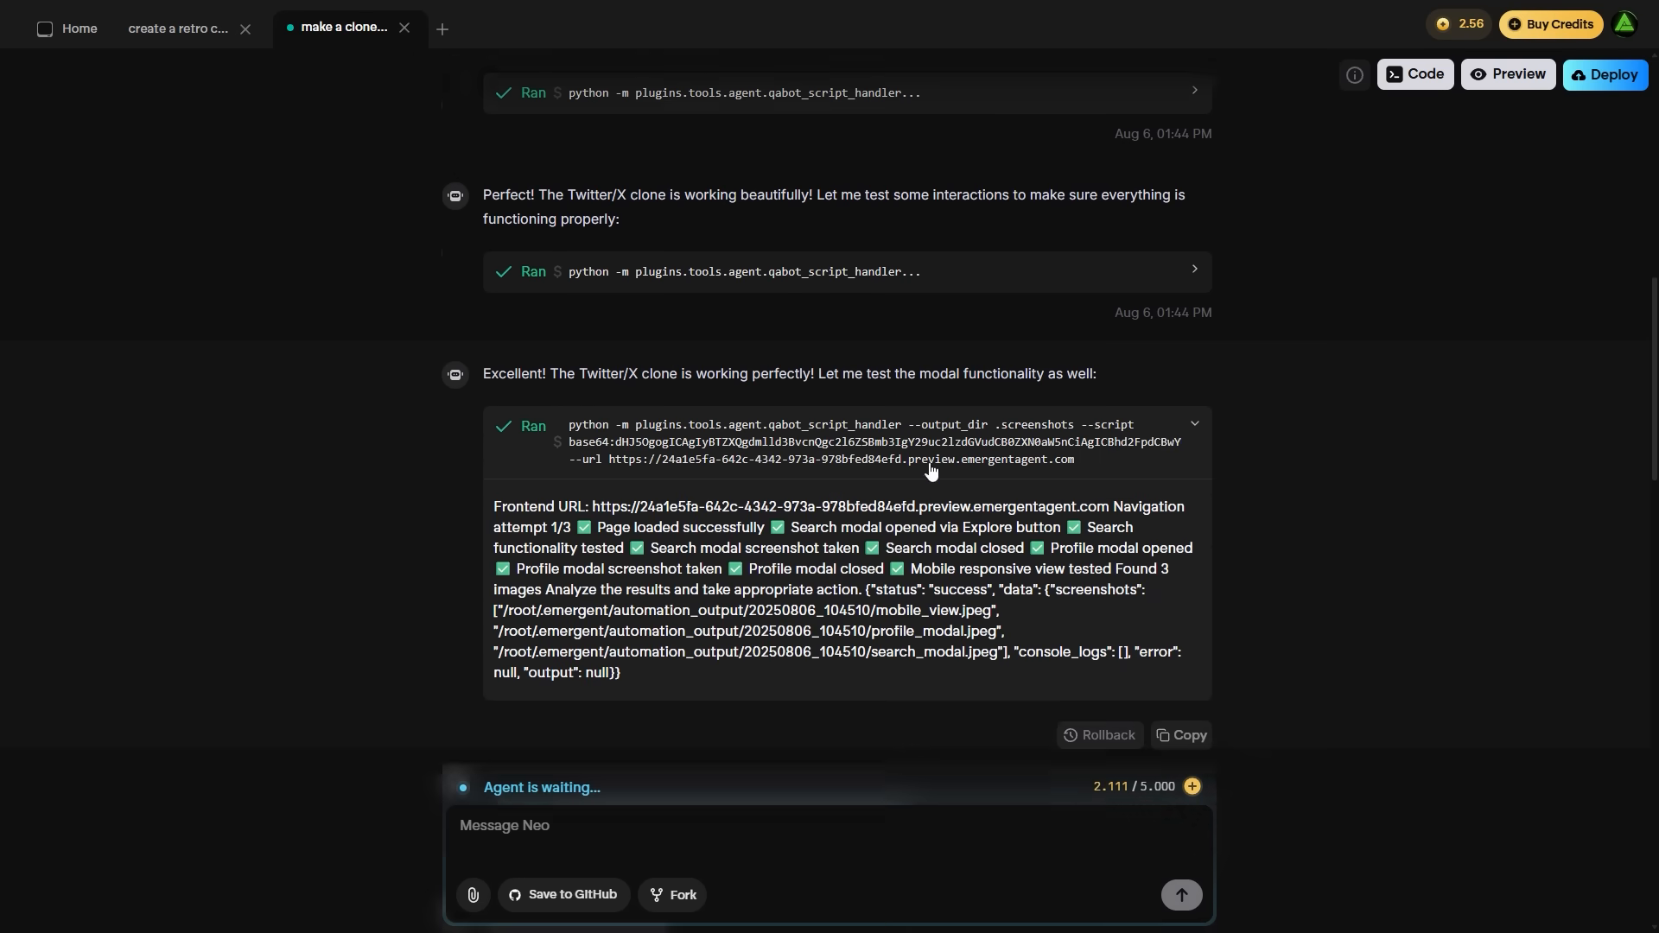
scroll("down", 3)
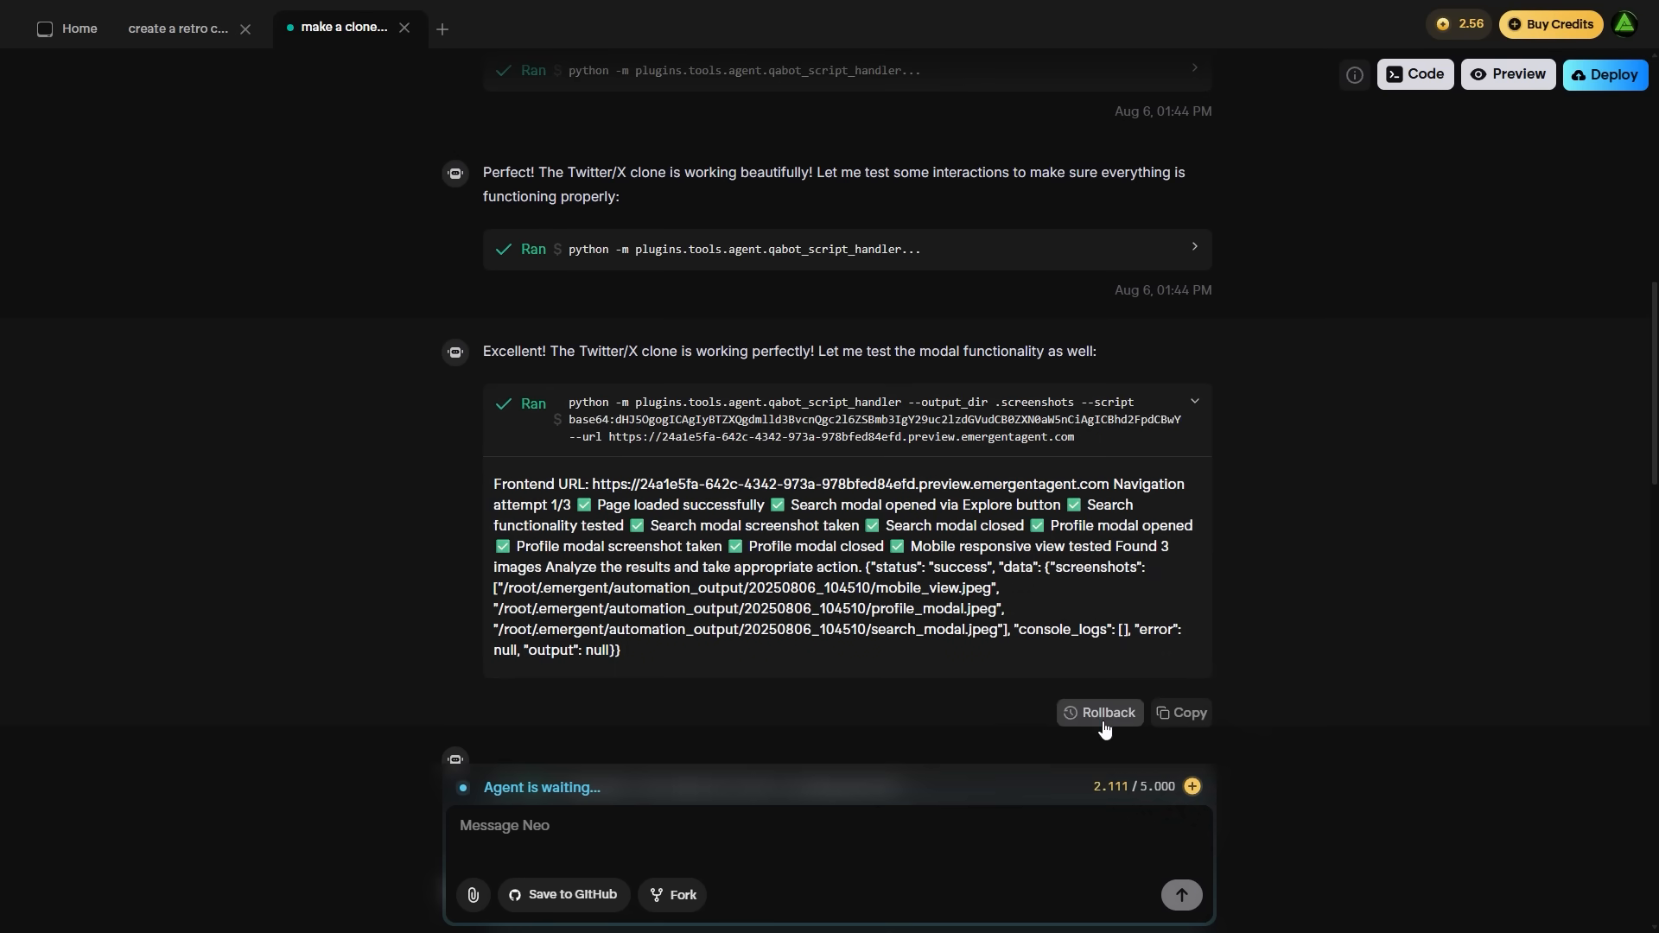
left_click(1101, 712)
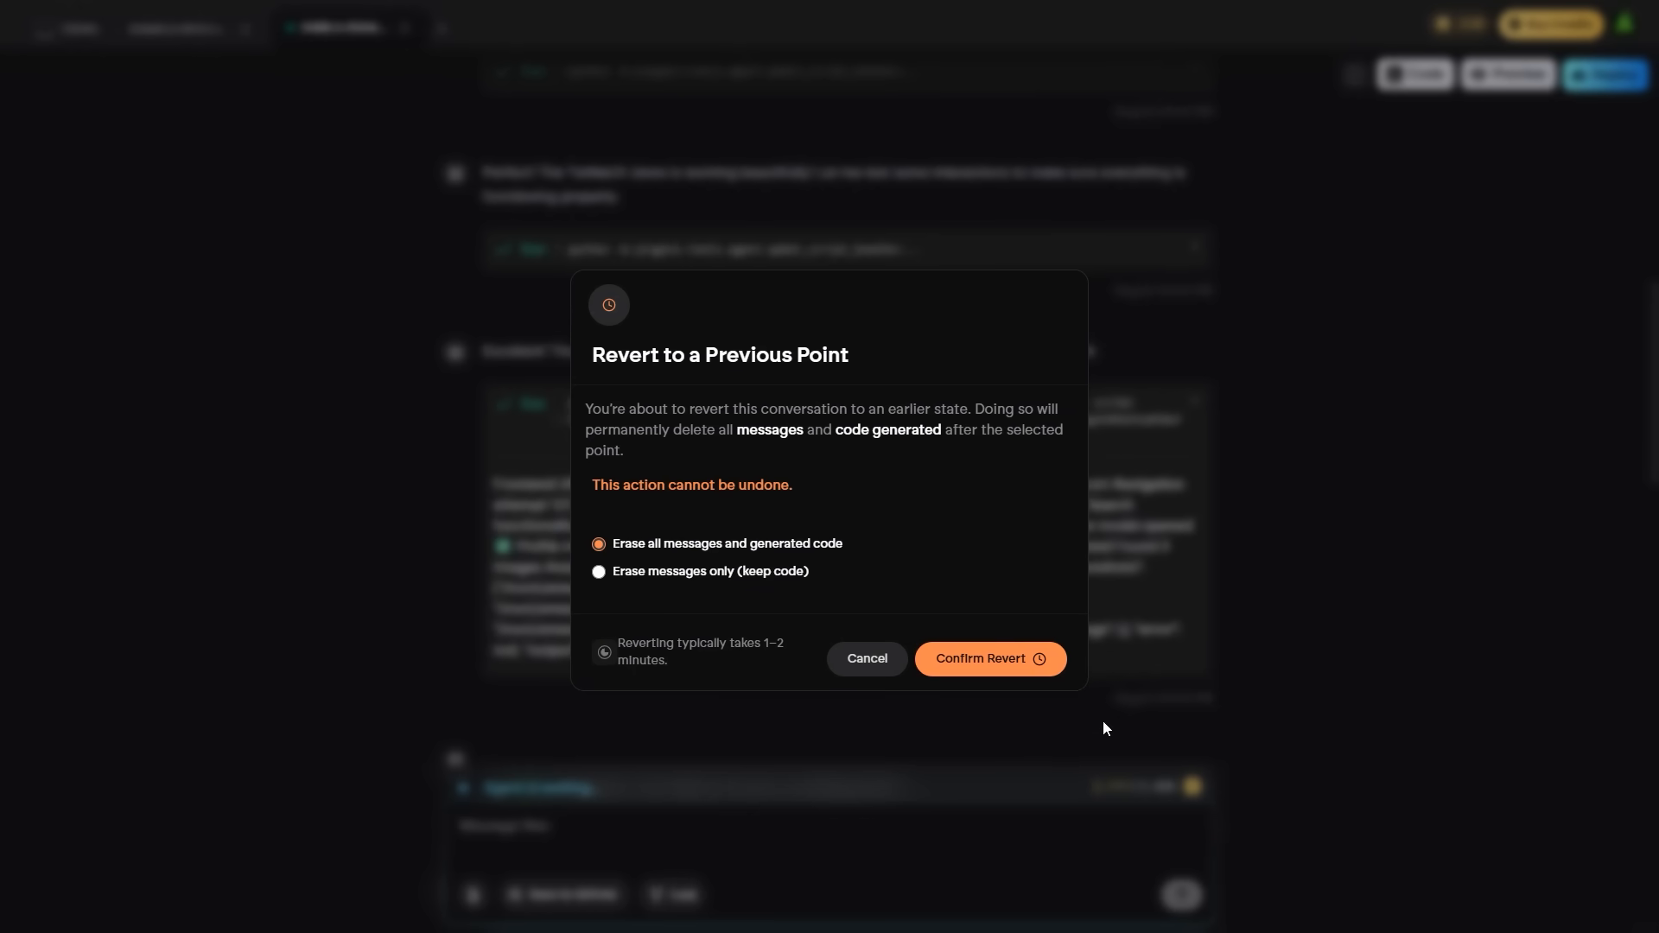
mouse_move(1104, 726)
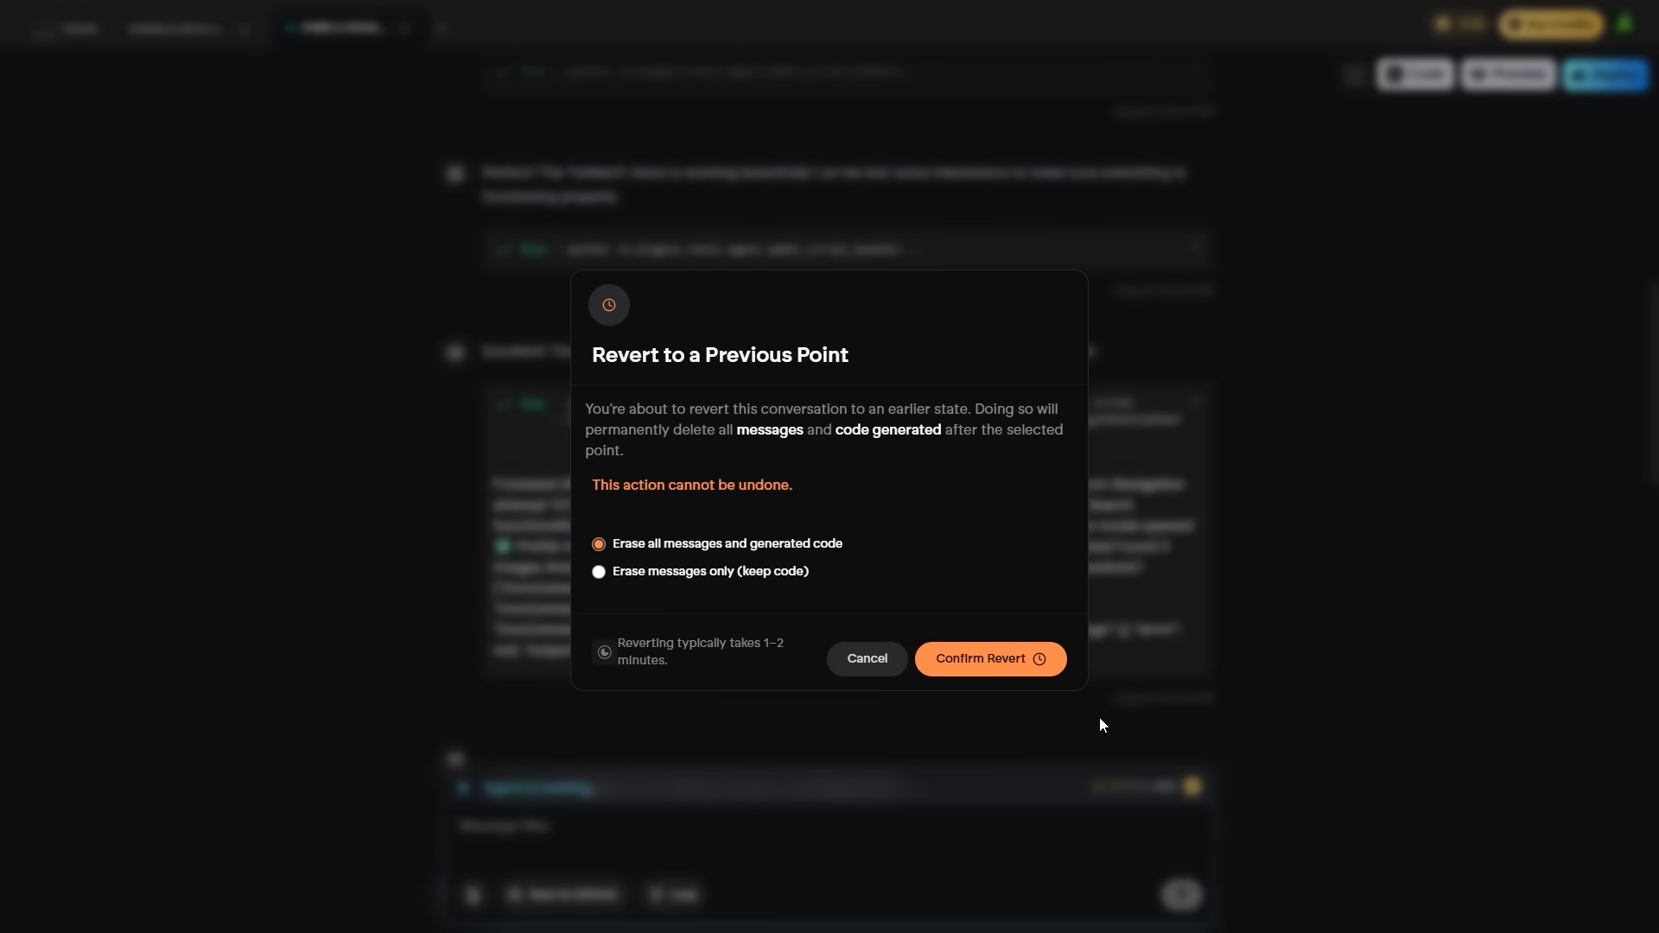
left_click(988, 658)
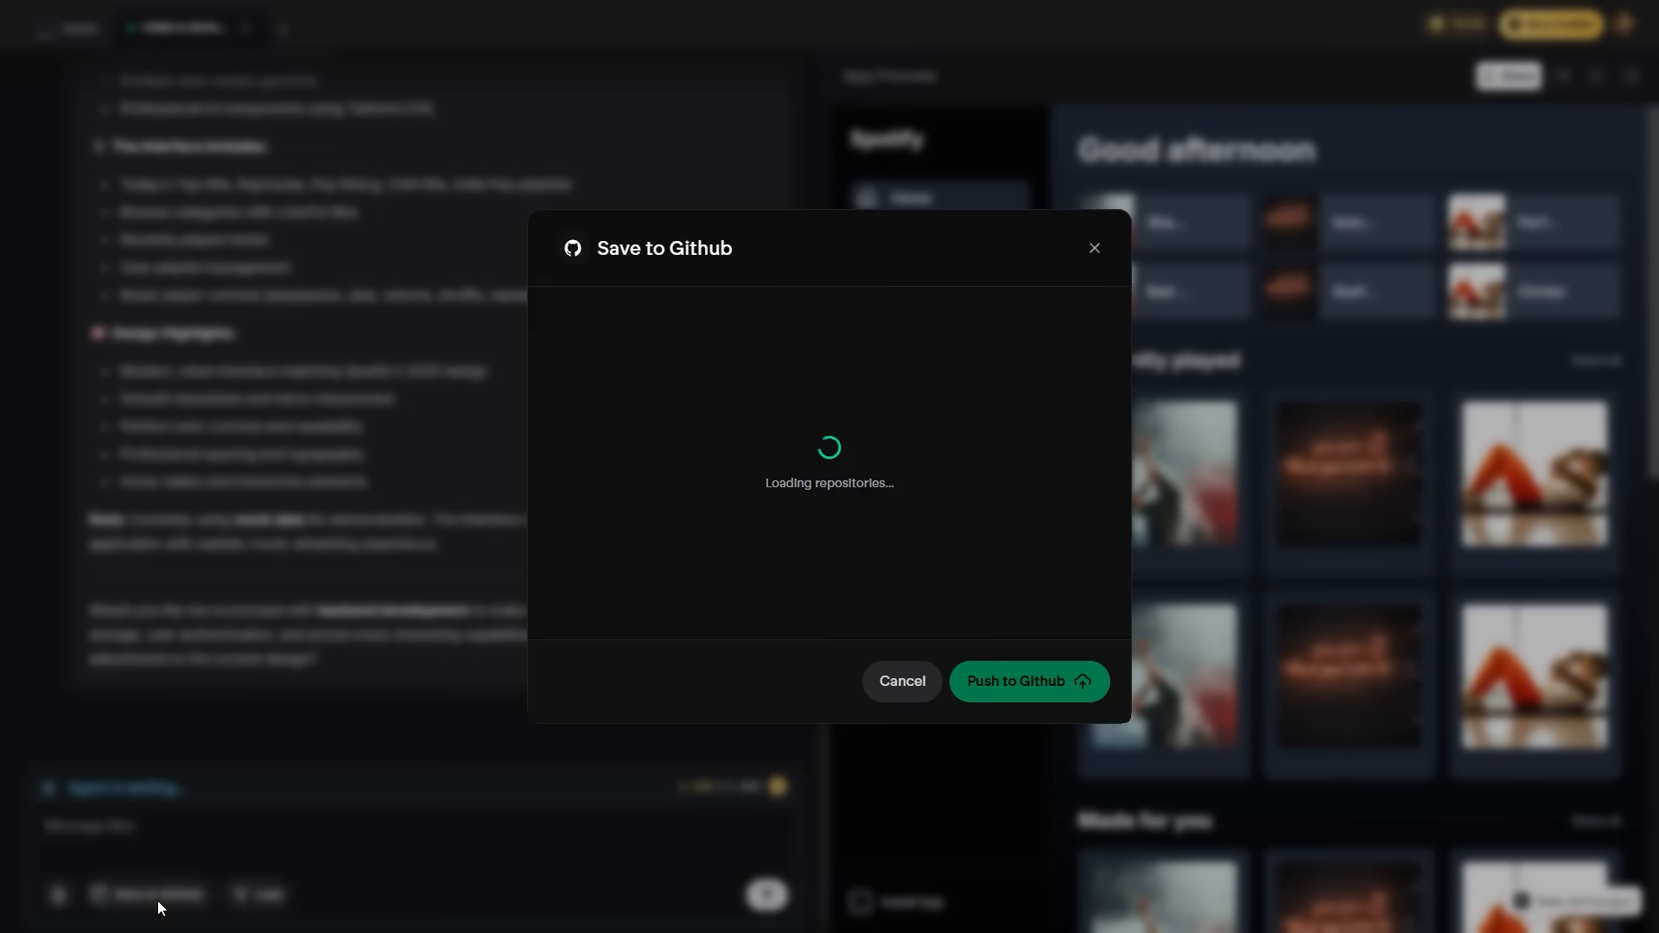
Step: Name the new GitHub repository Spotify_ and create and push the Spotify clone code
type("Spotify_")
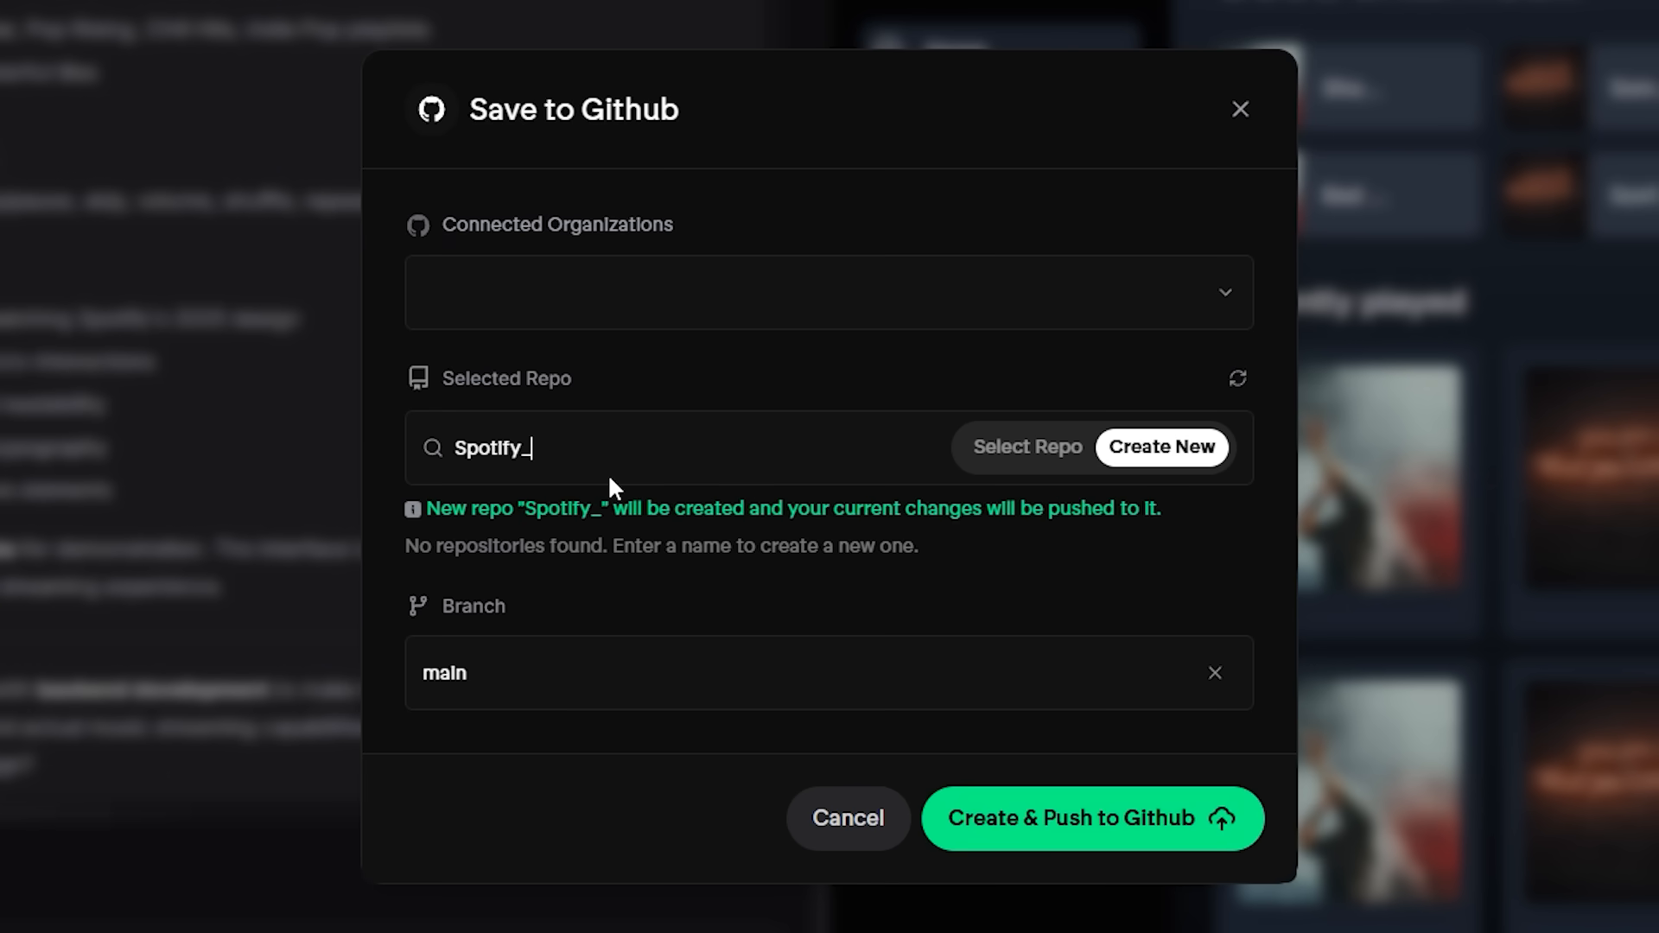
left_click(1090, 818)
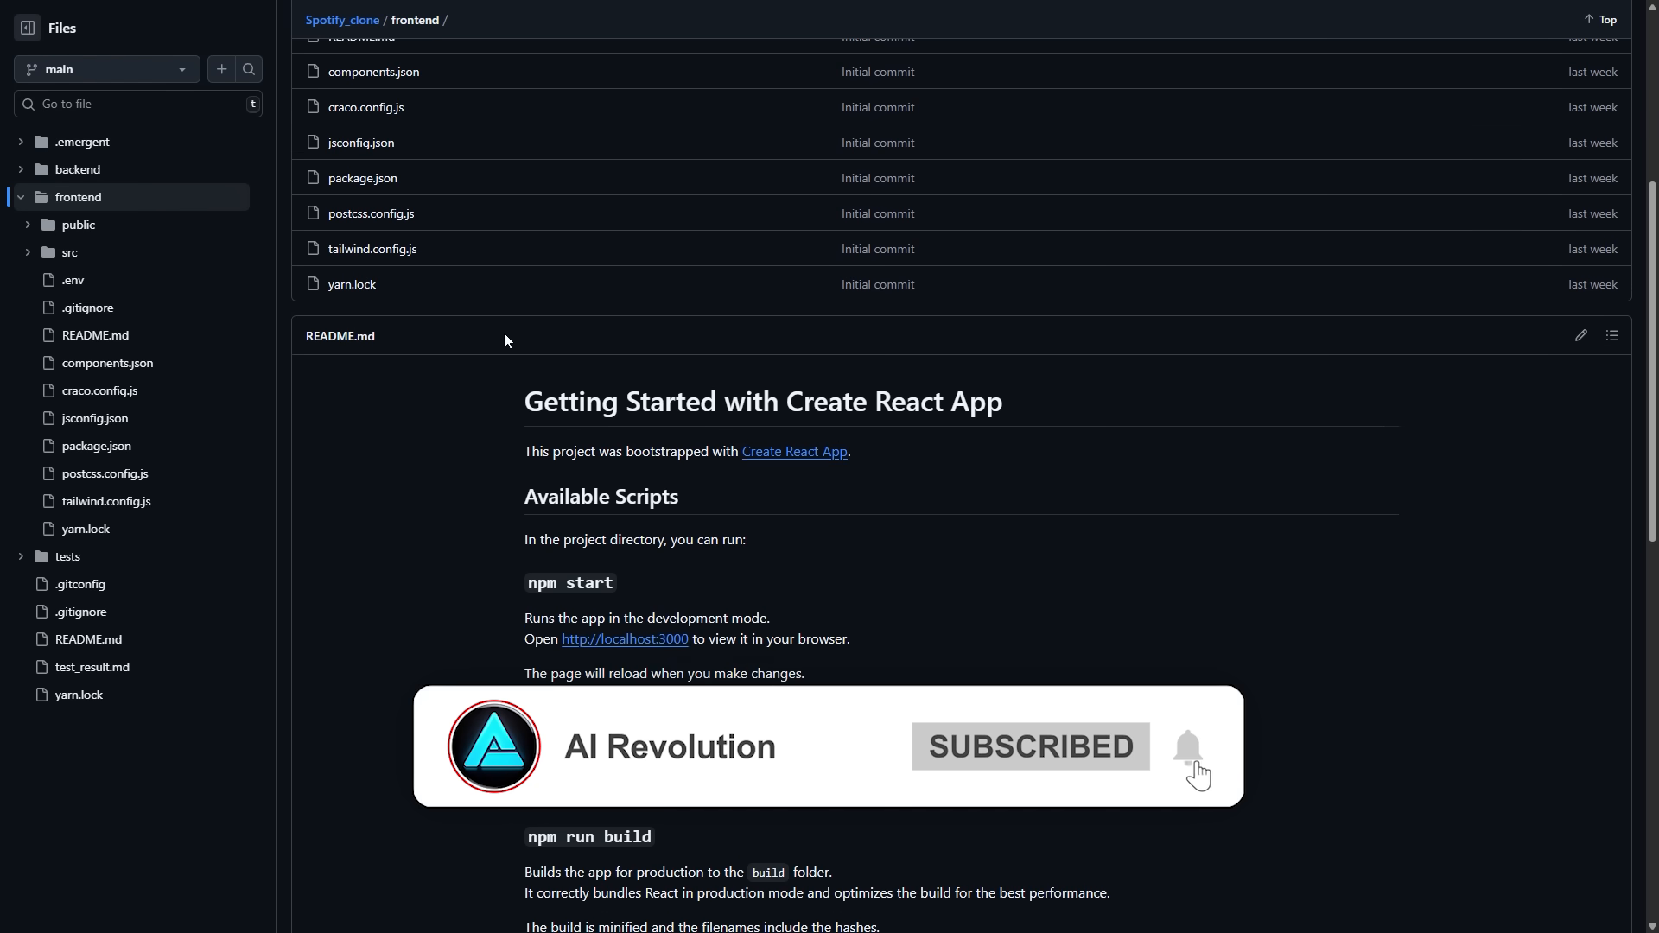
scroll("down", 3)
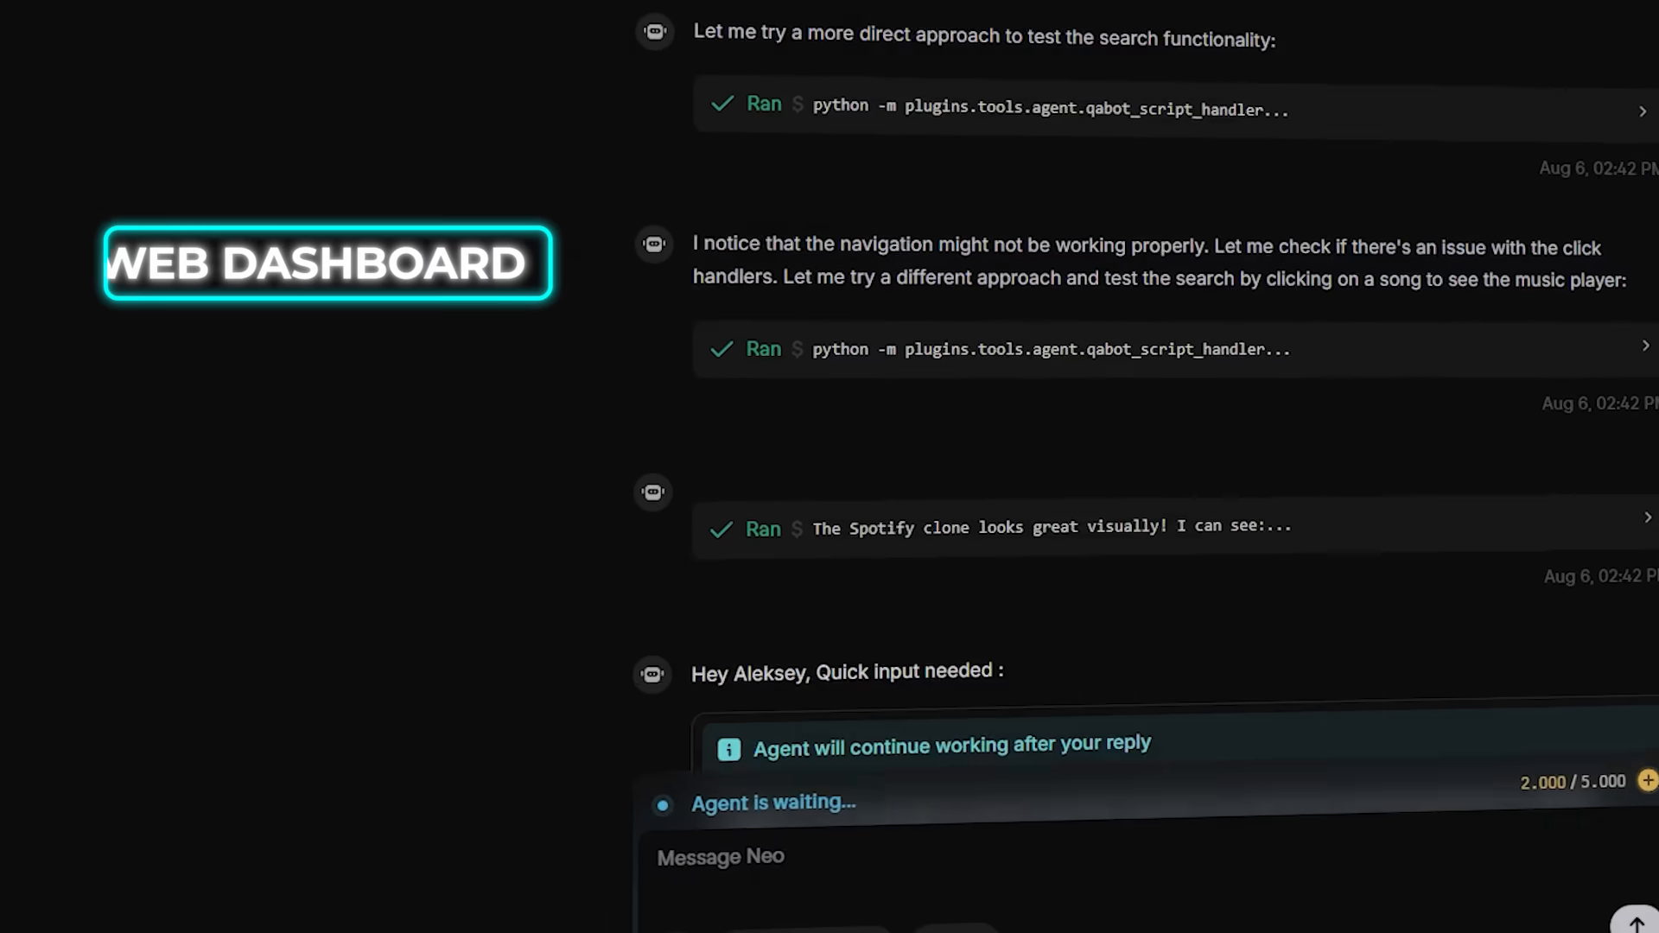
Step: Show the running Spotify clone in App Preview and go to its AI Mashup Studio section
scroll("down", 3)
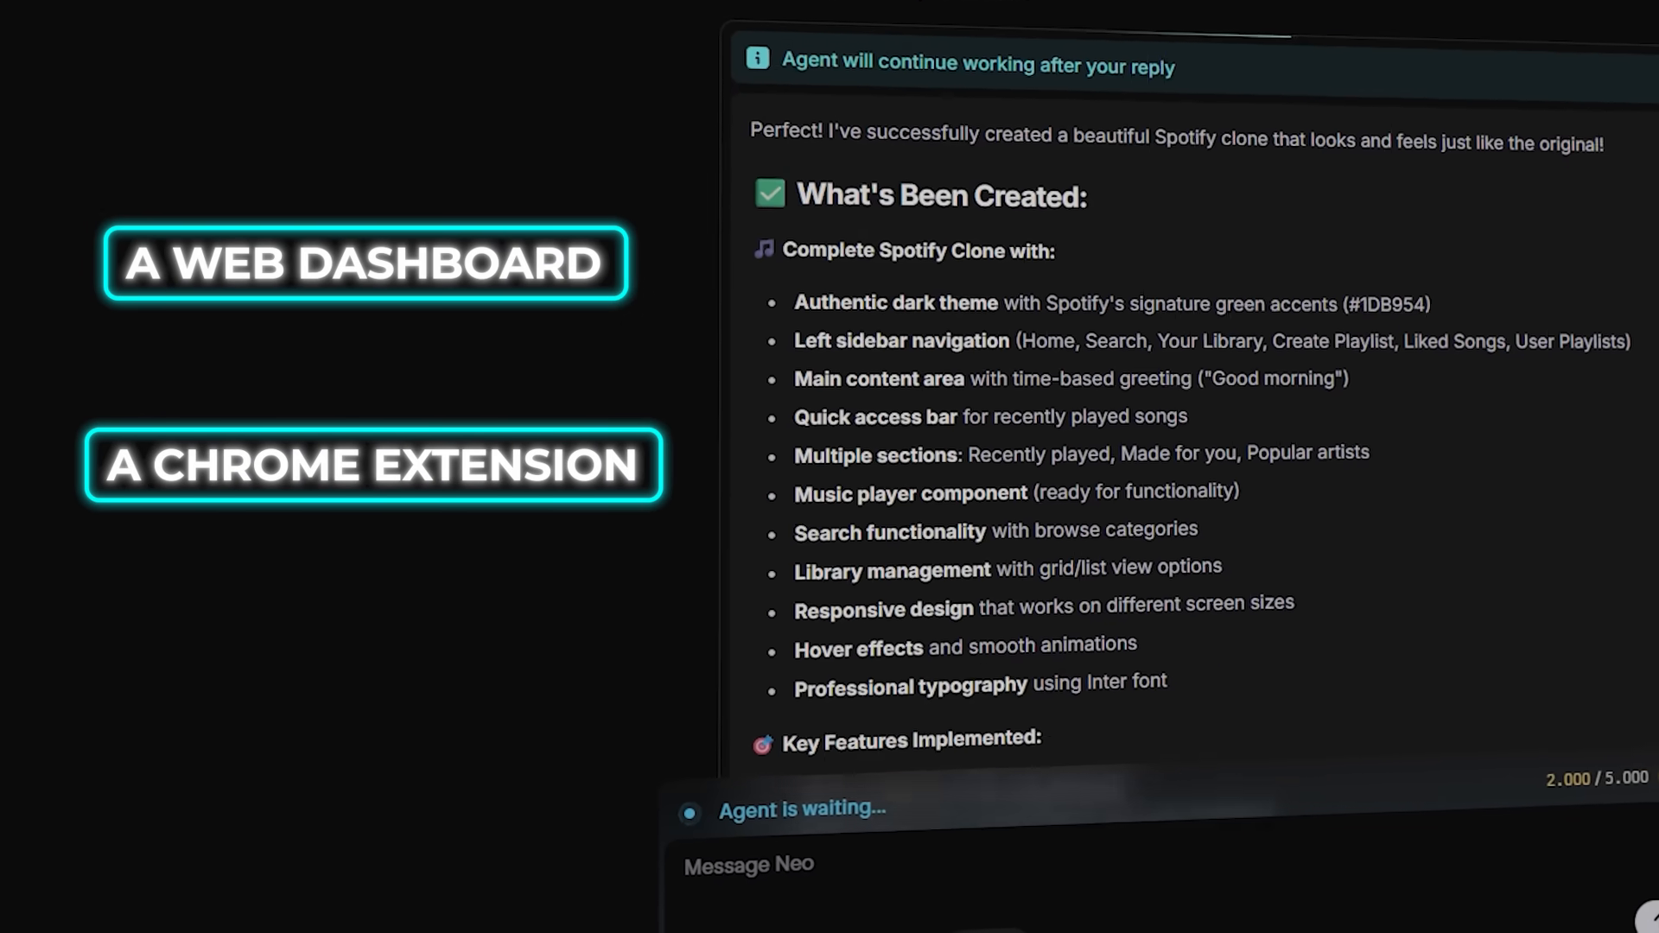
scroll("down", 3)
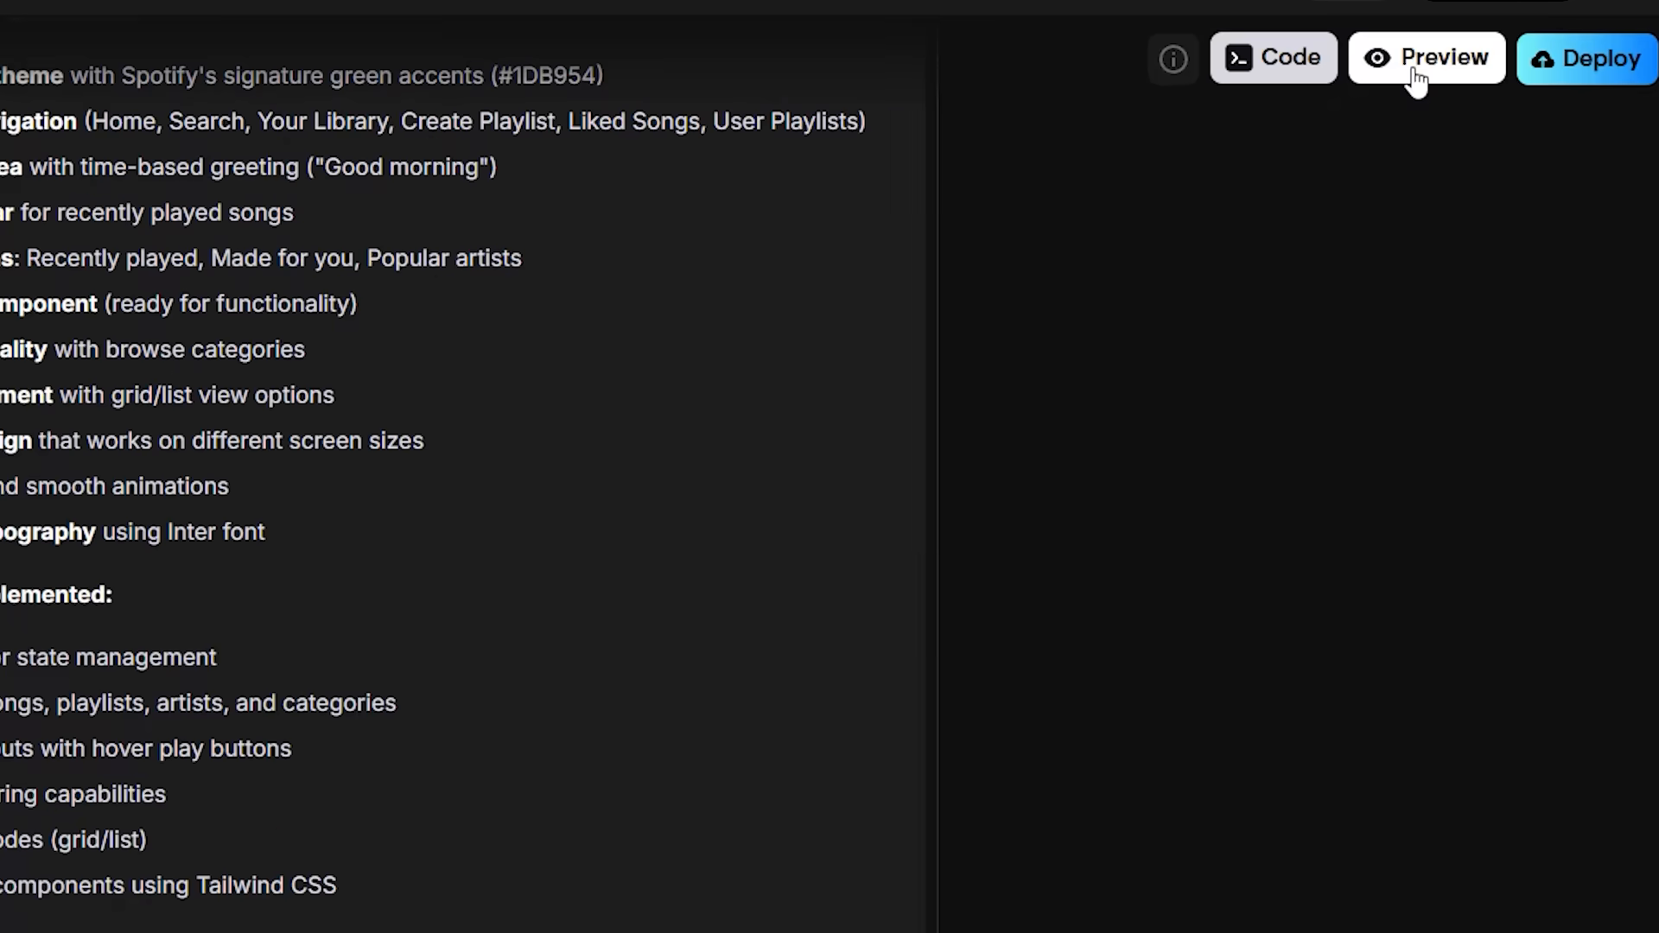
left_click(1426, 57)
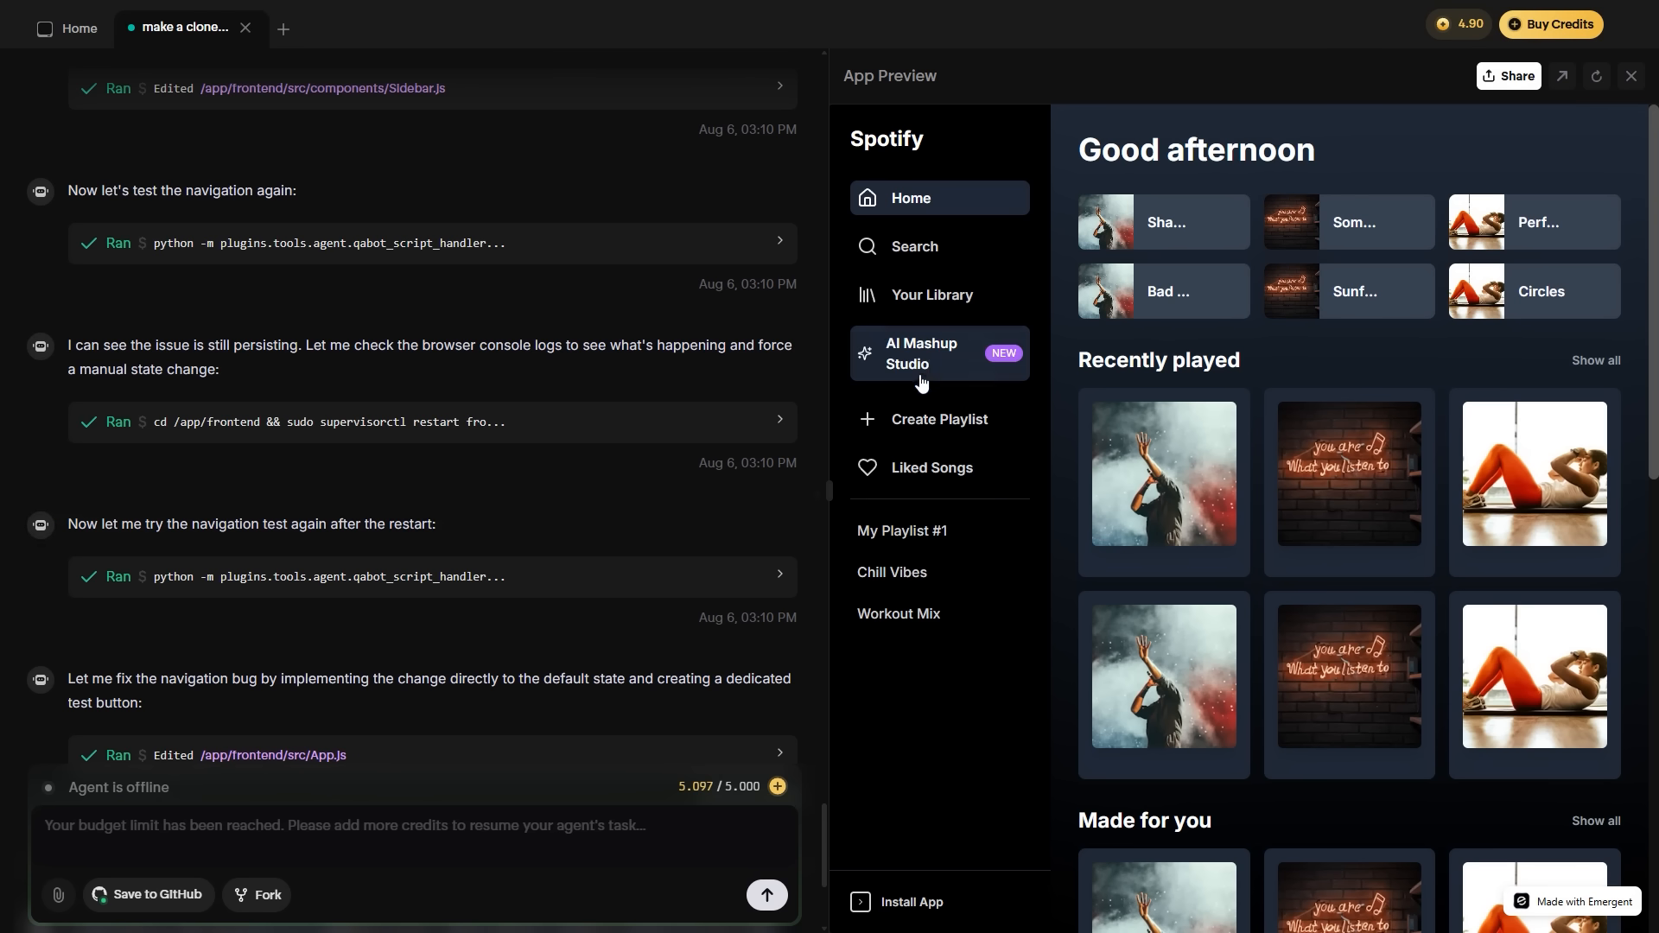
left_click(921, 353)
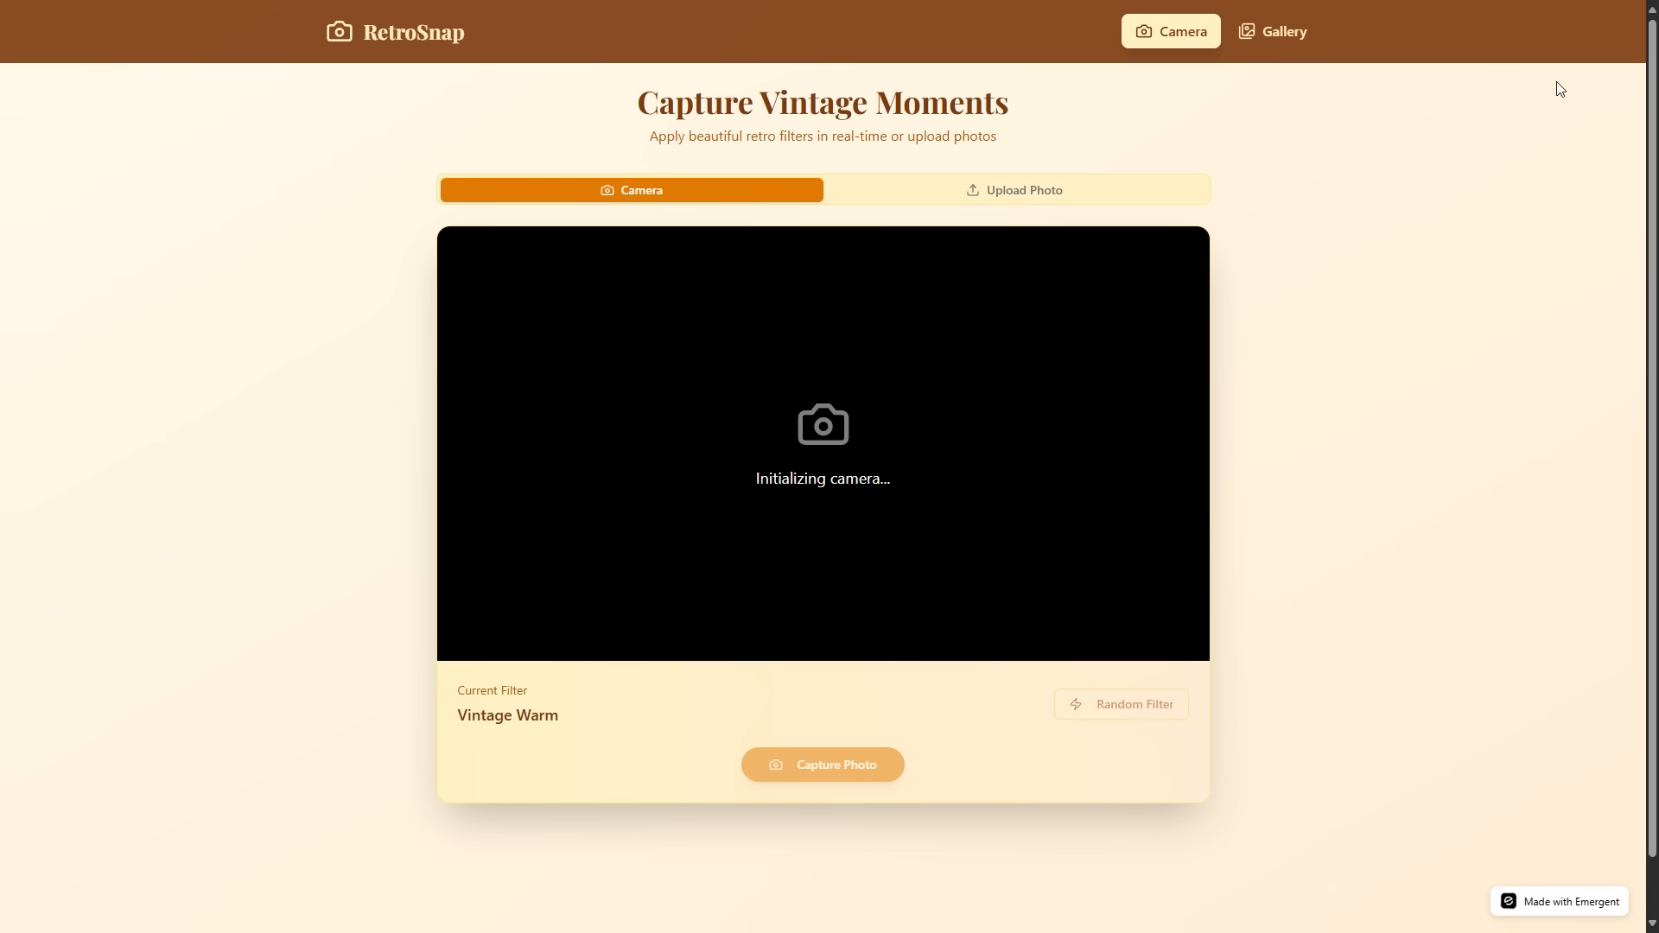
Step: View RetroSnap's Gallery, check the Twitter clone's Deploy options, then show the 'Compiled with problems' overlay
left_click(1280, 31)
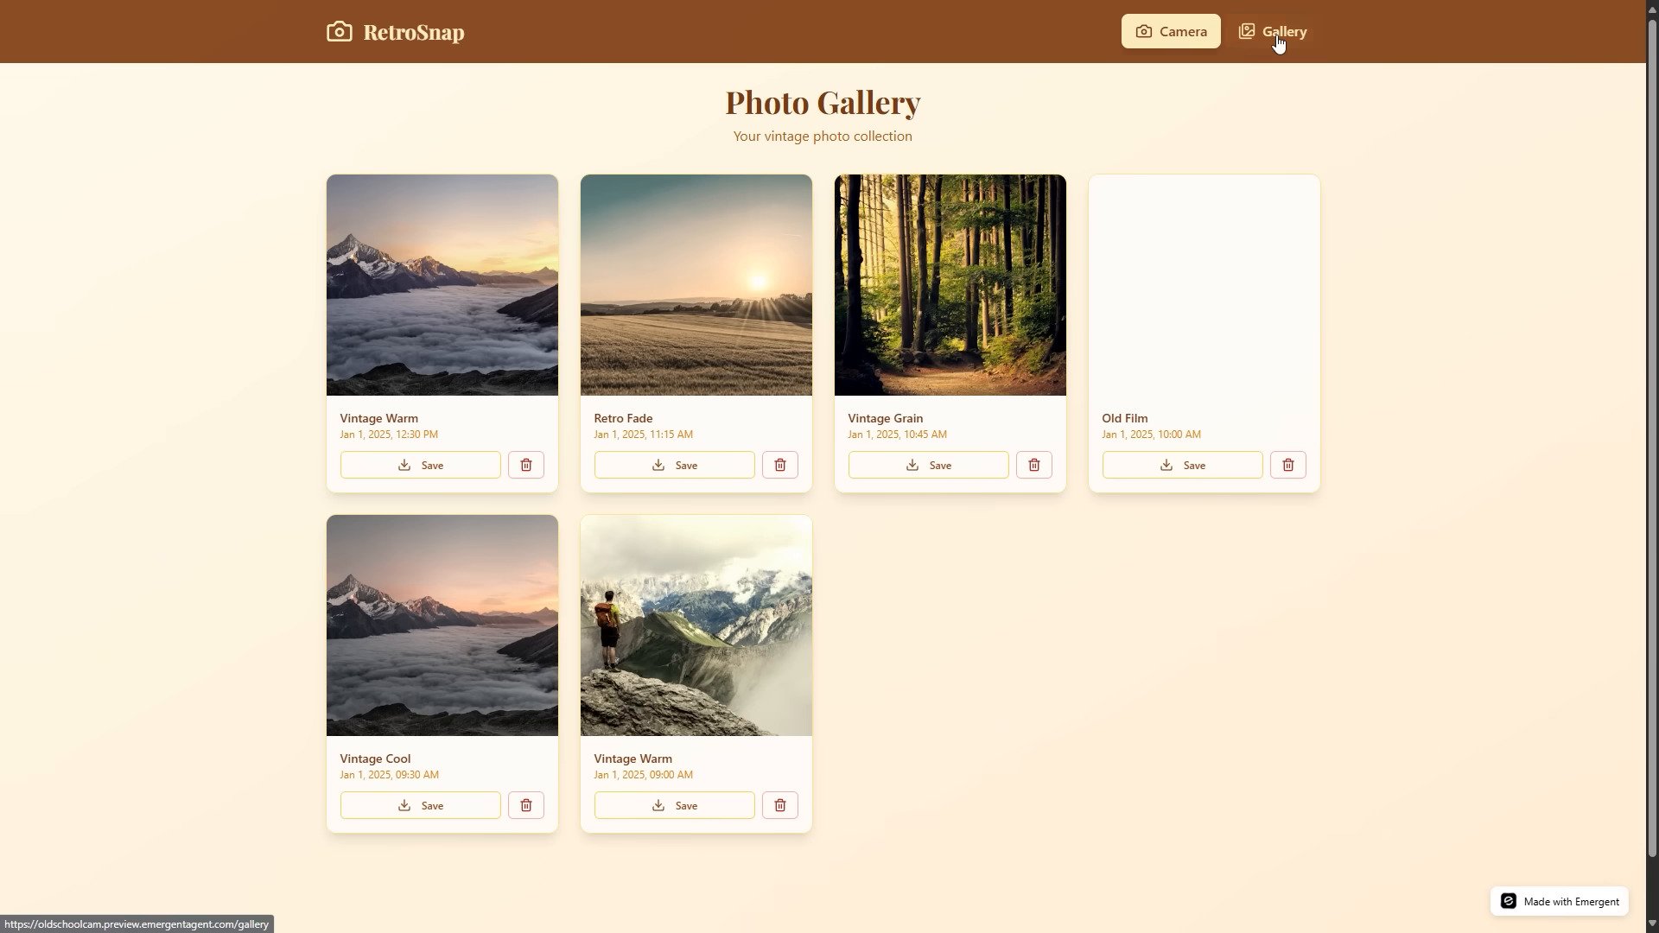
left_click(1170, 31)
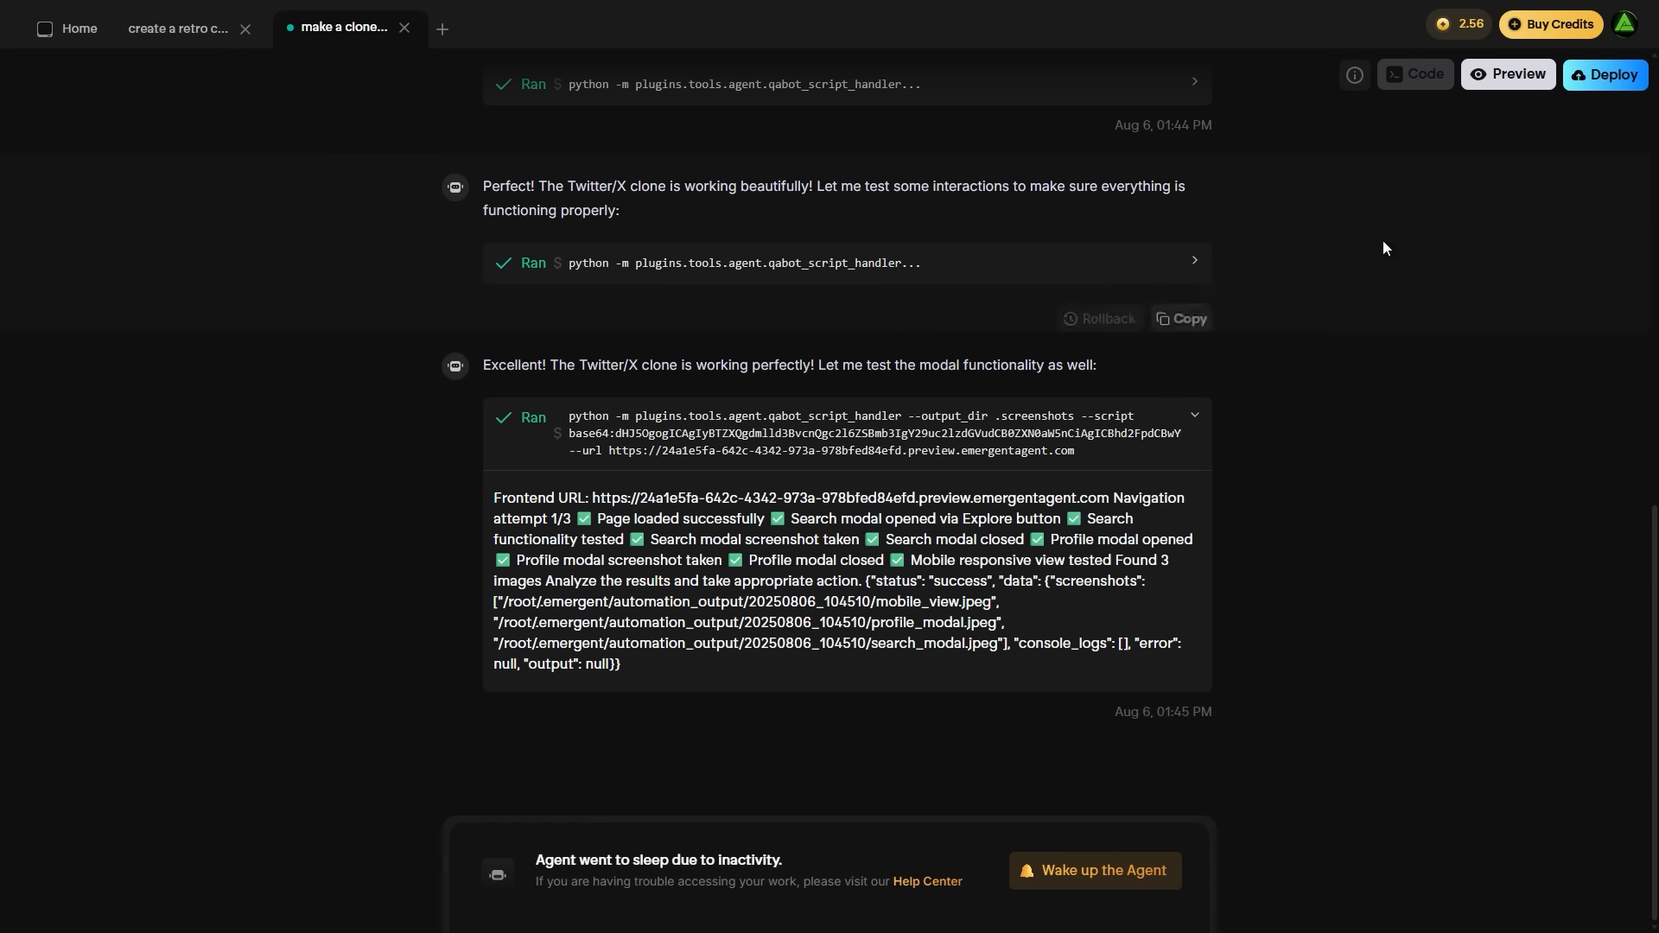
left_click(1604, 74)
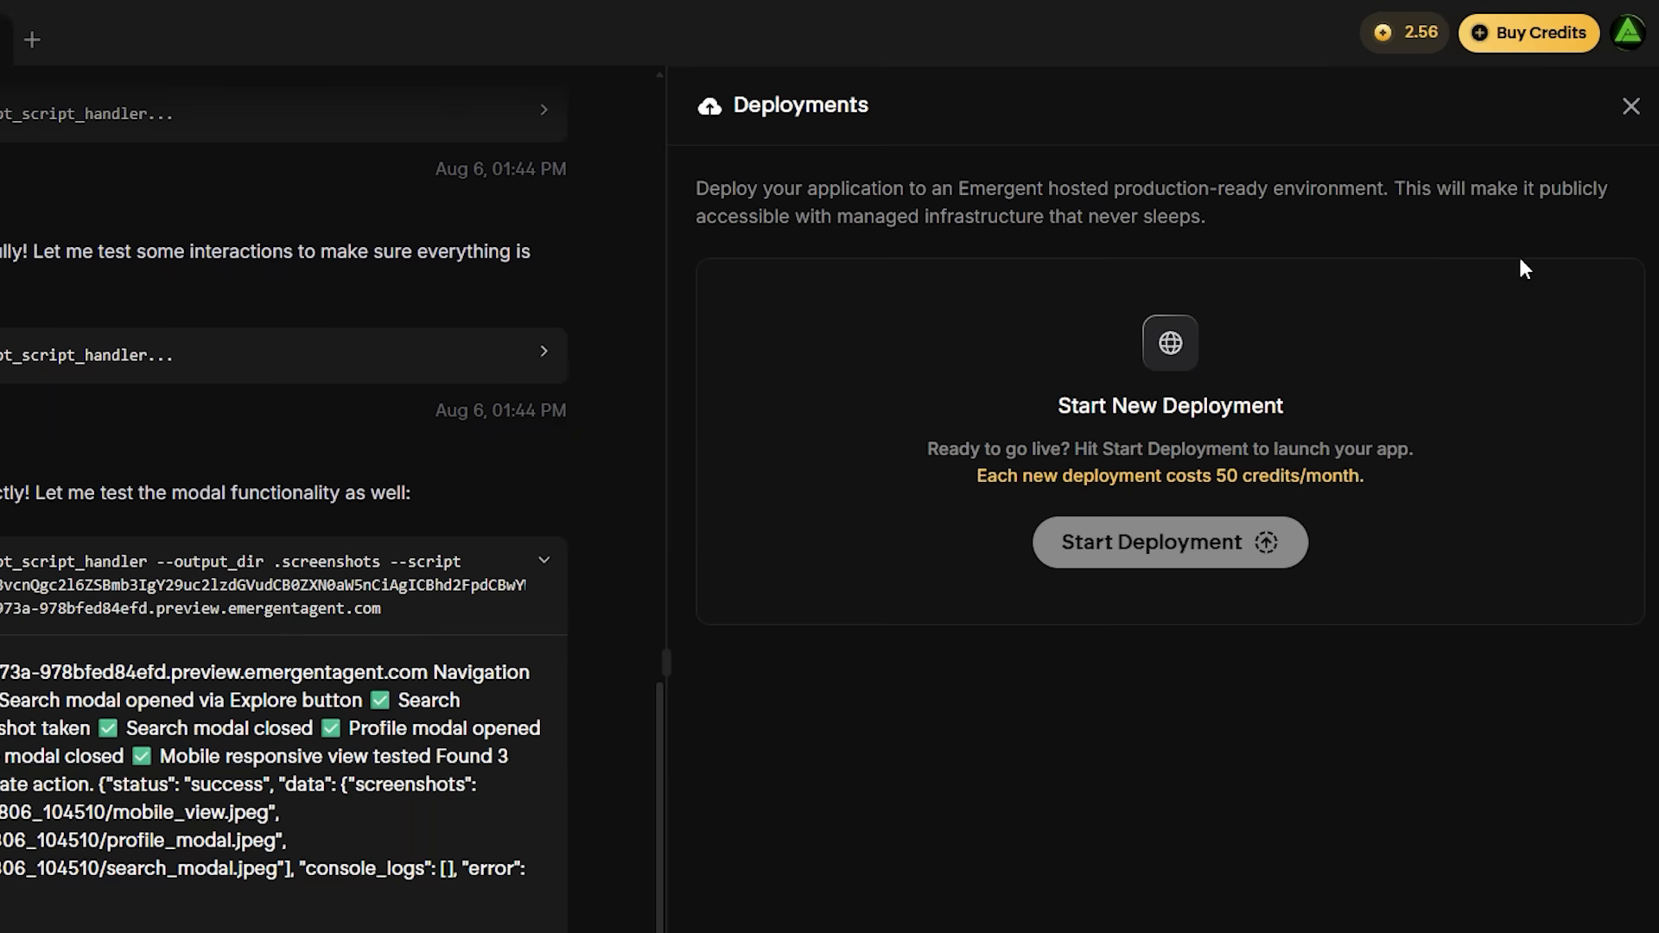
mouse_move(1379, 602)
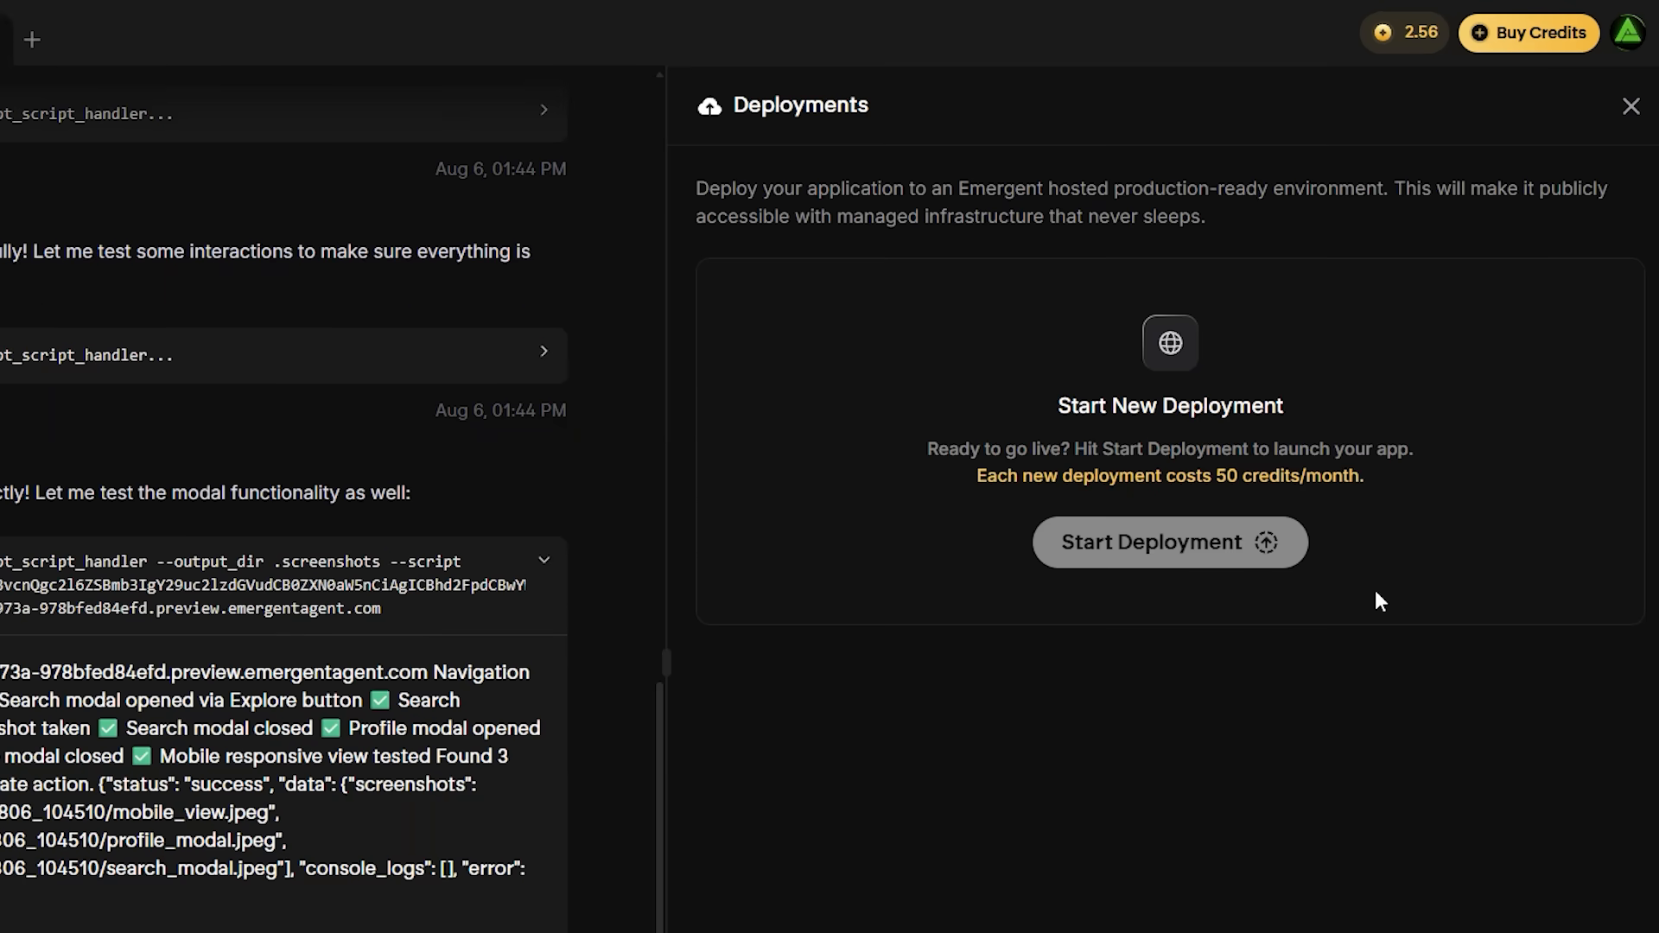
left_click(1628, 105)
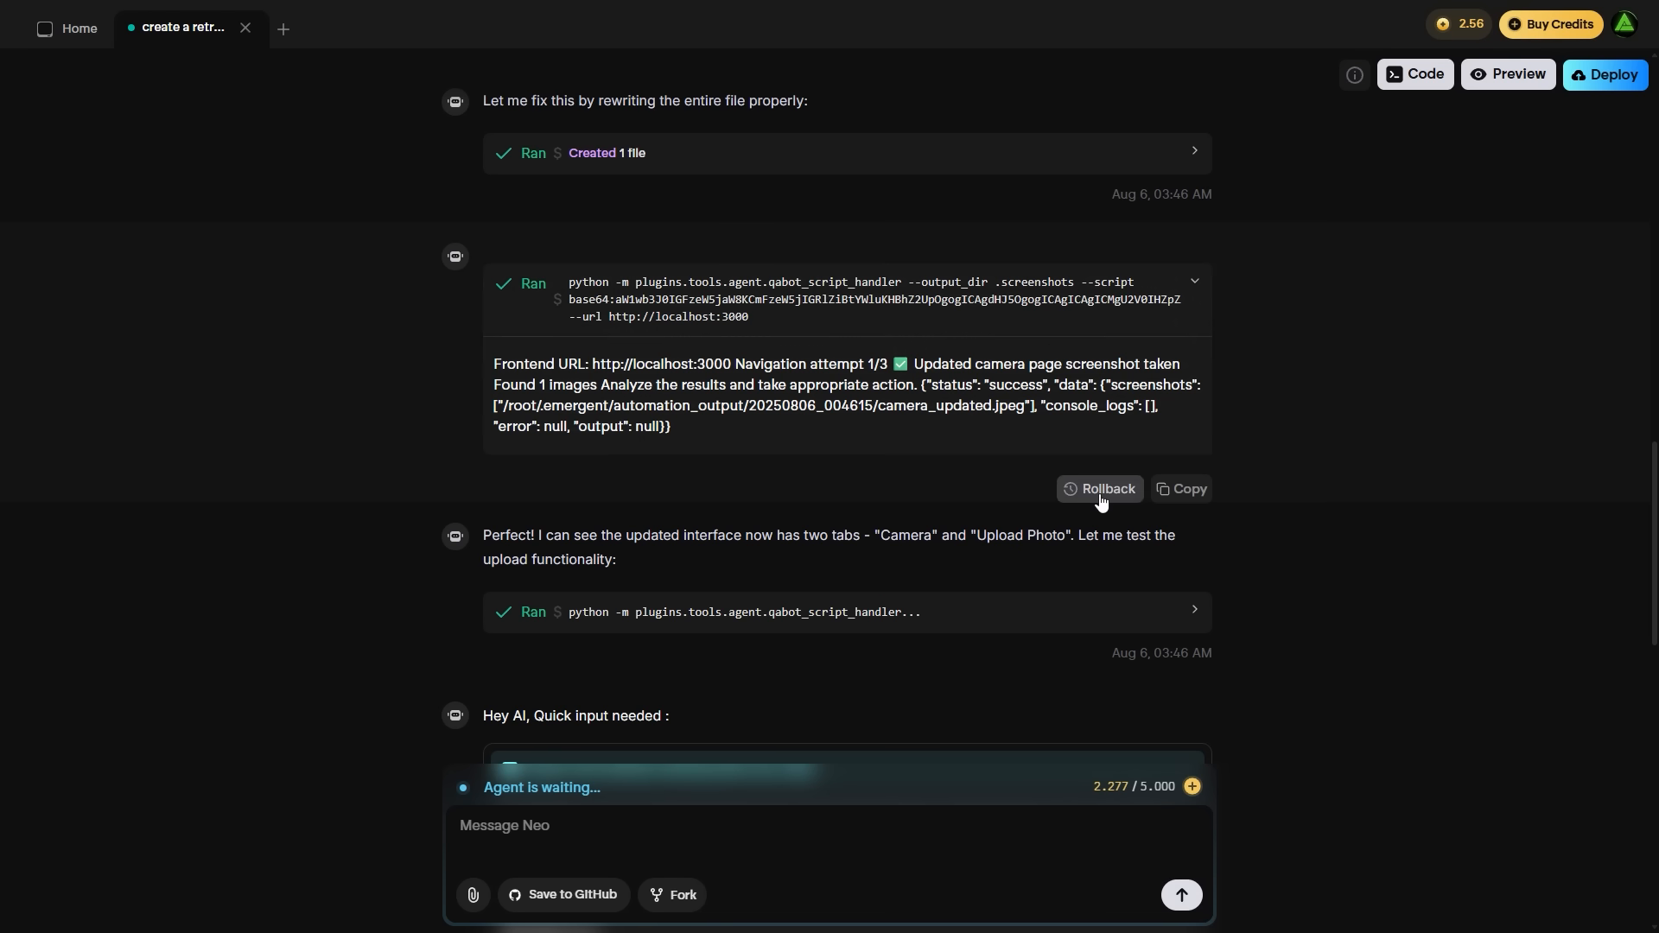
left_click(1106, 489)
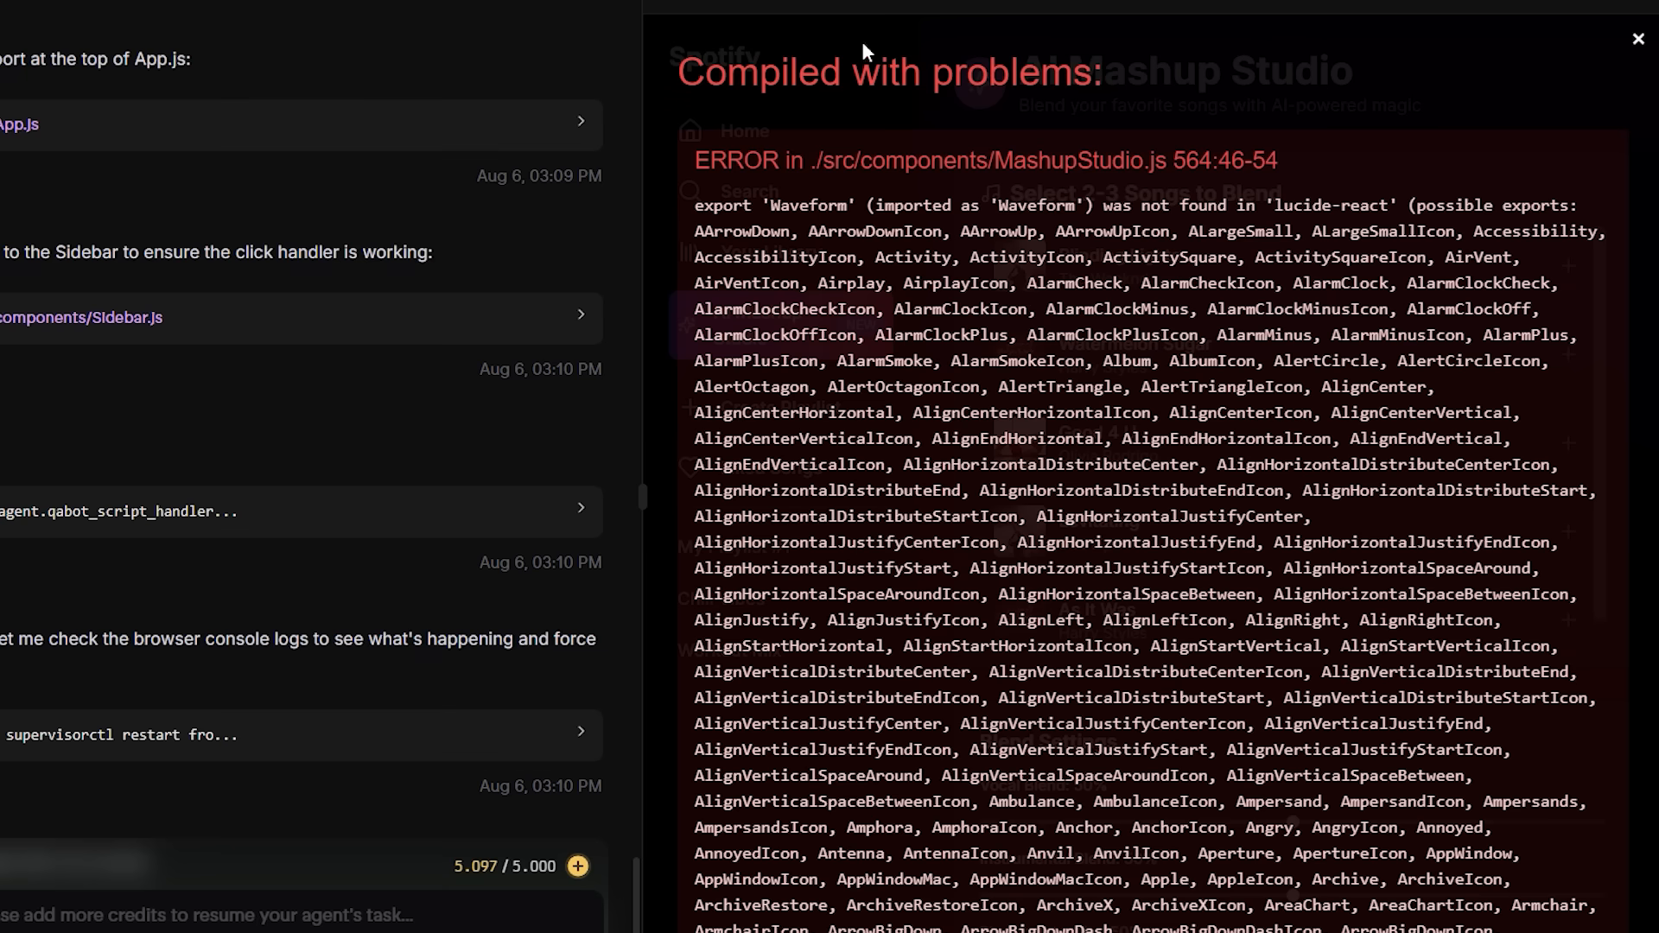
mouse_move(700, 171)
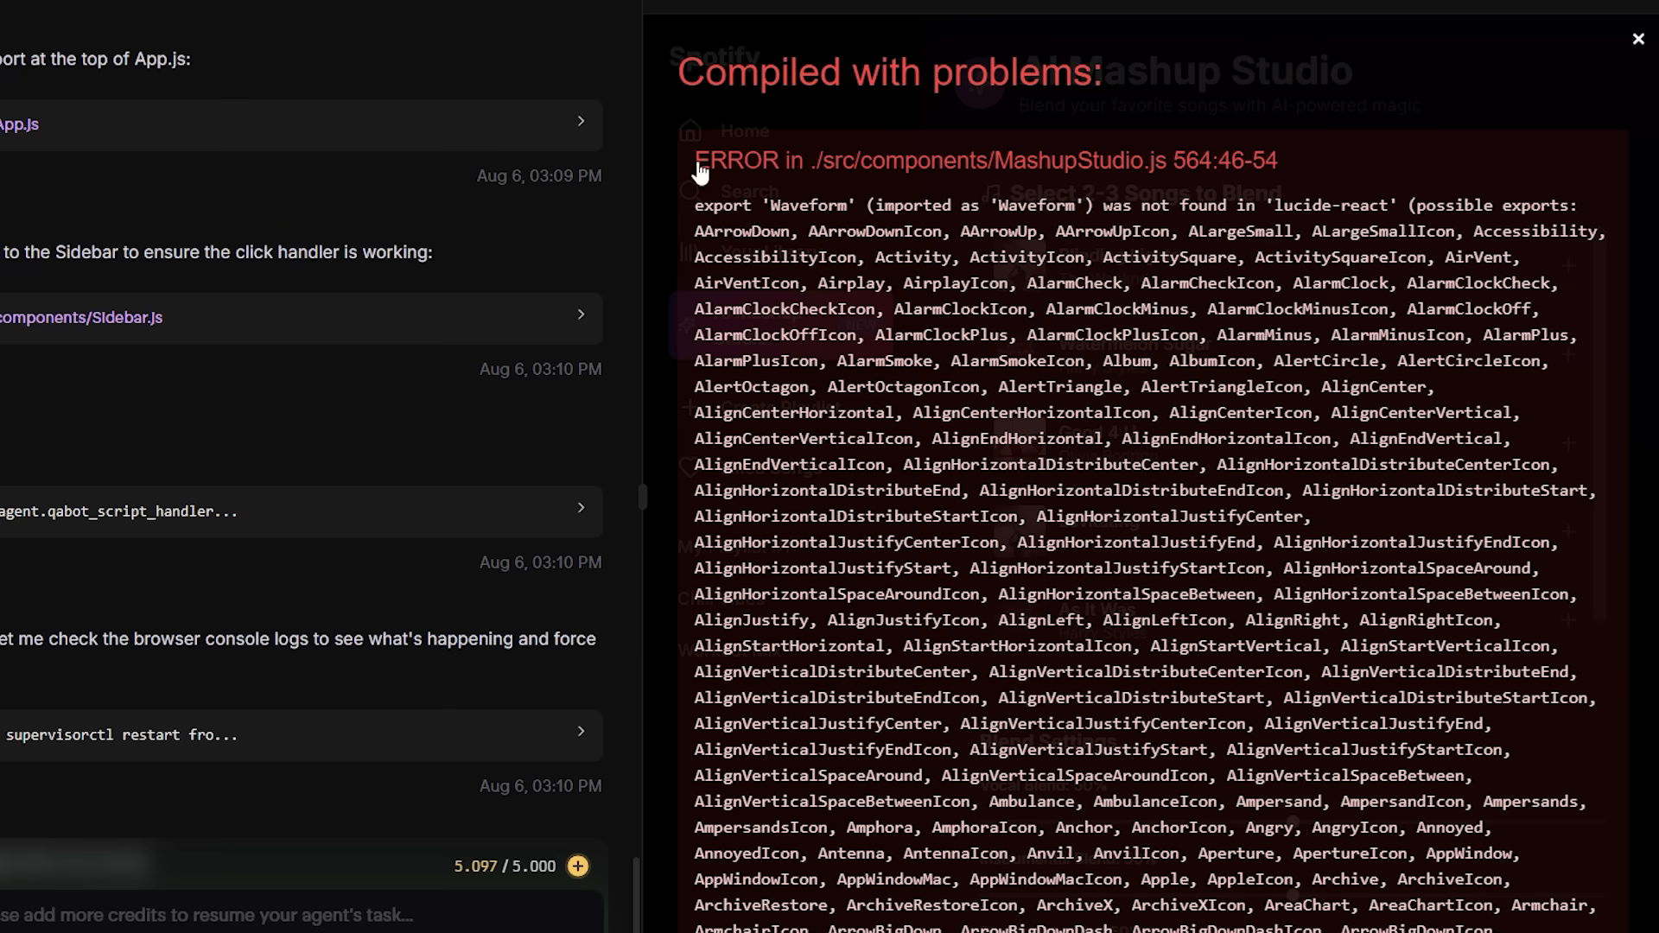
Step: Send 'fix bug -' with the copied MashupStudio.js 564:46-54 error, then view the project code
right_click(983, 159)
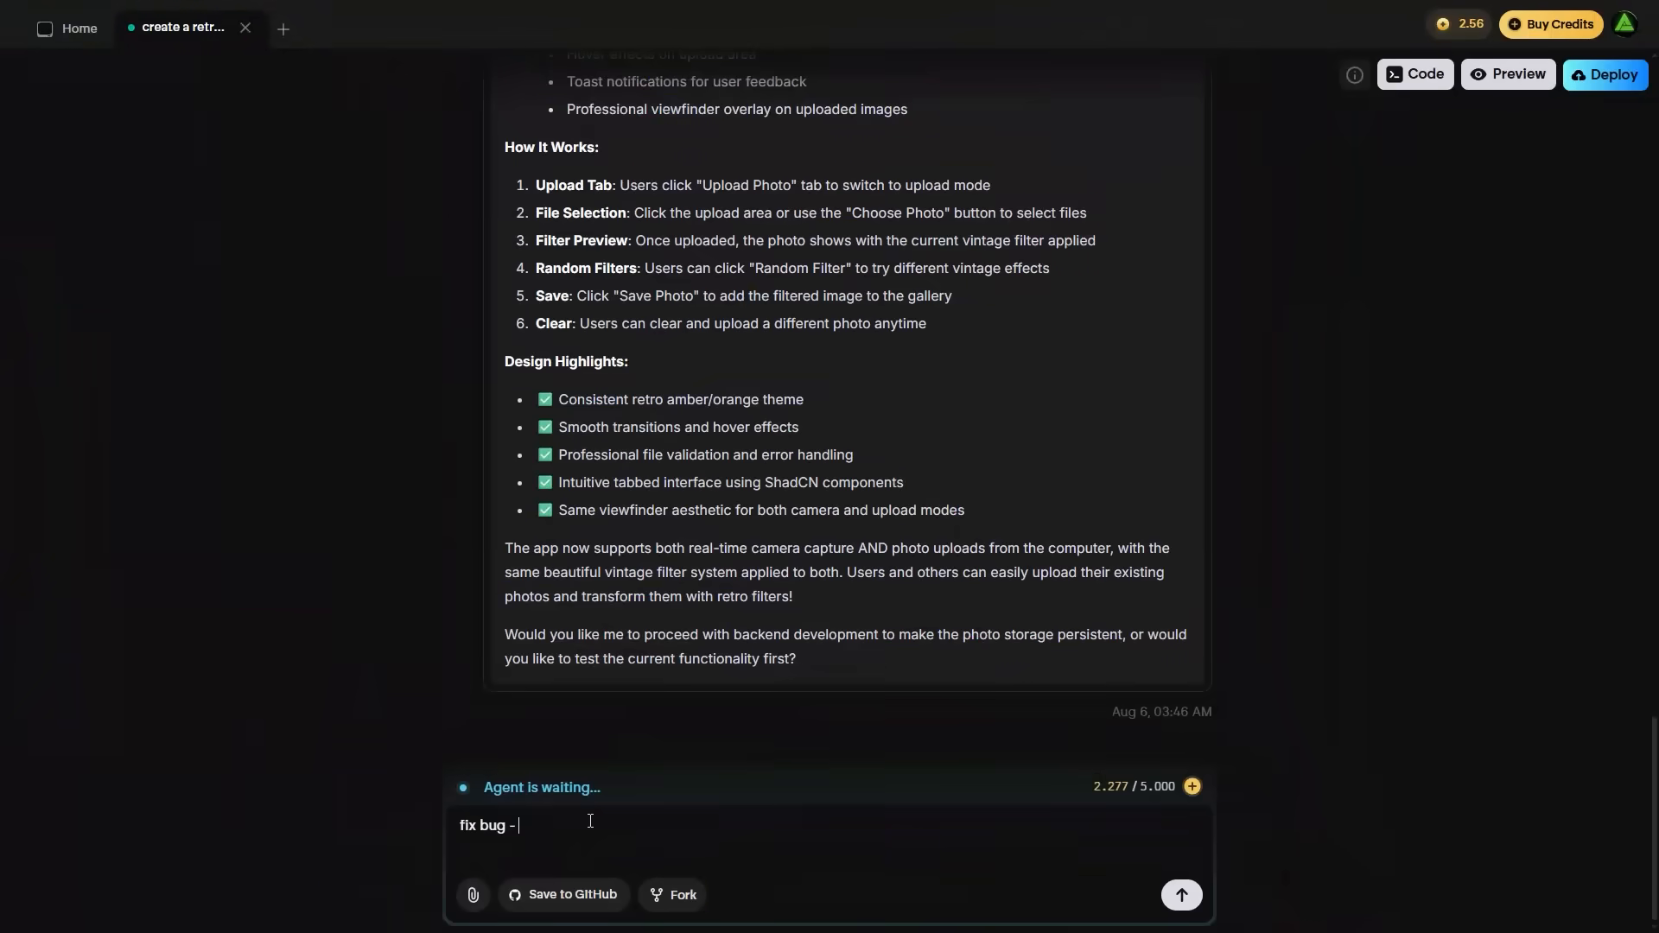
type("ERROR in ./src/components/MashupStudio.js 564:46-54")
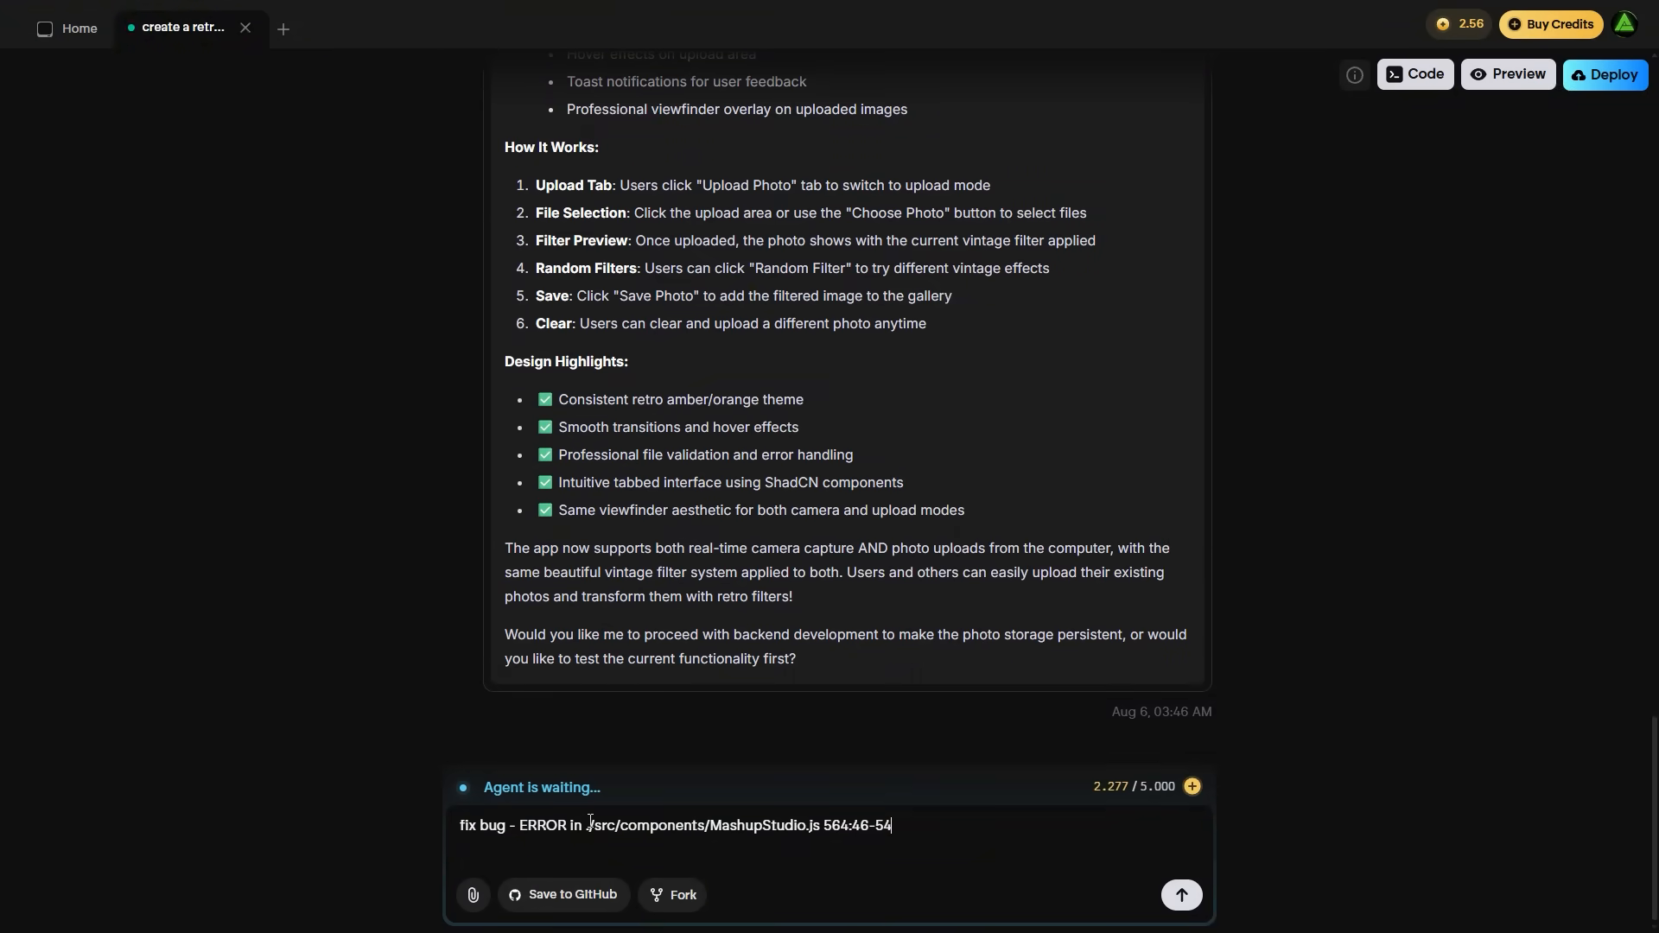
left_click(1181, 894)
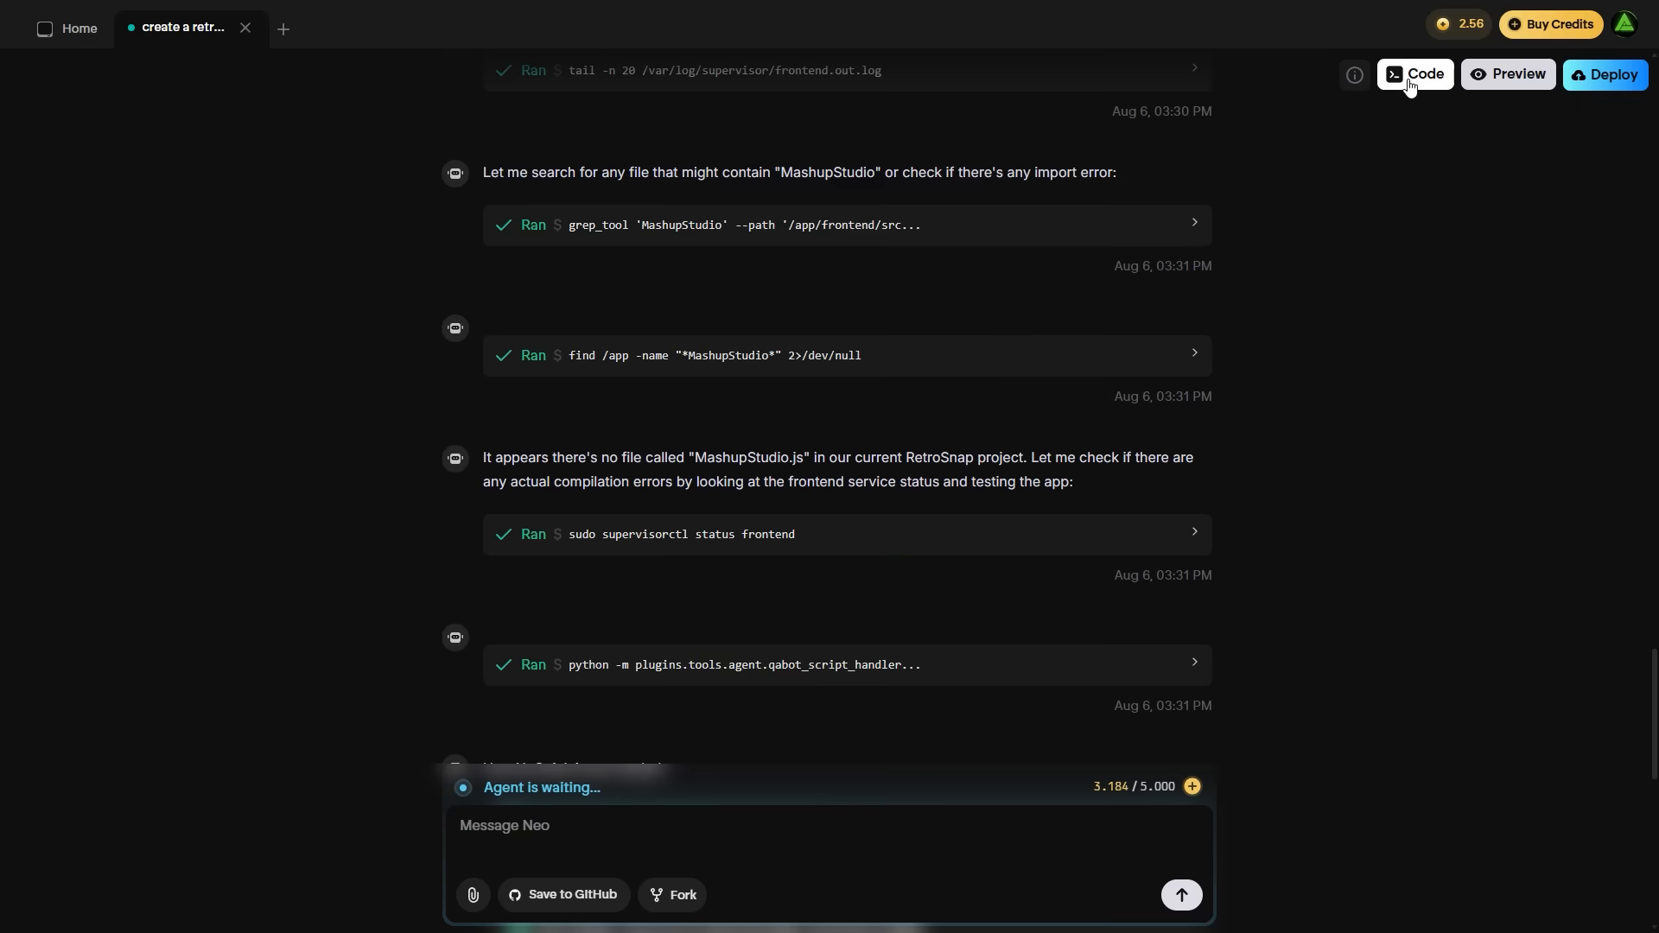
left_click(1424, 74)
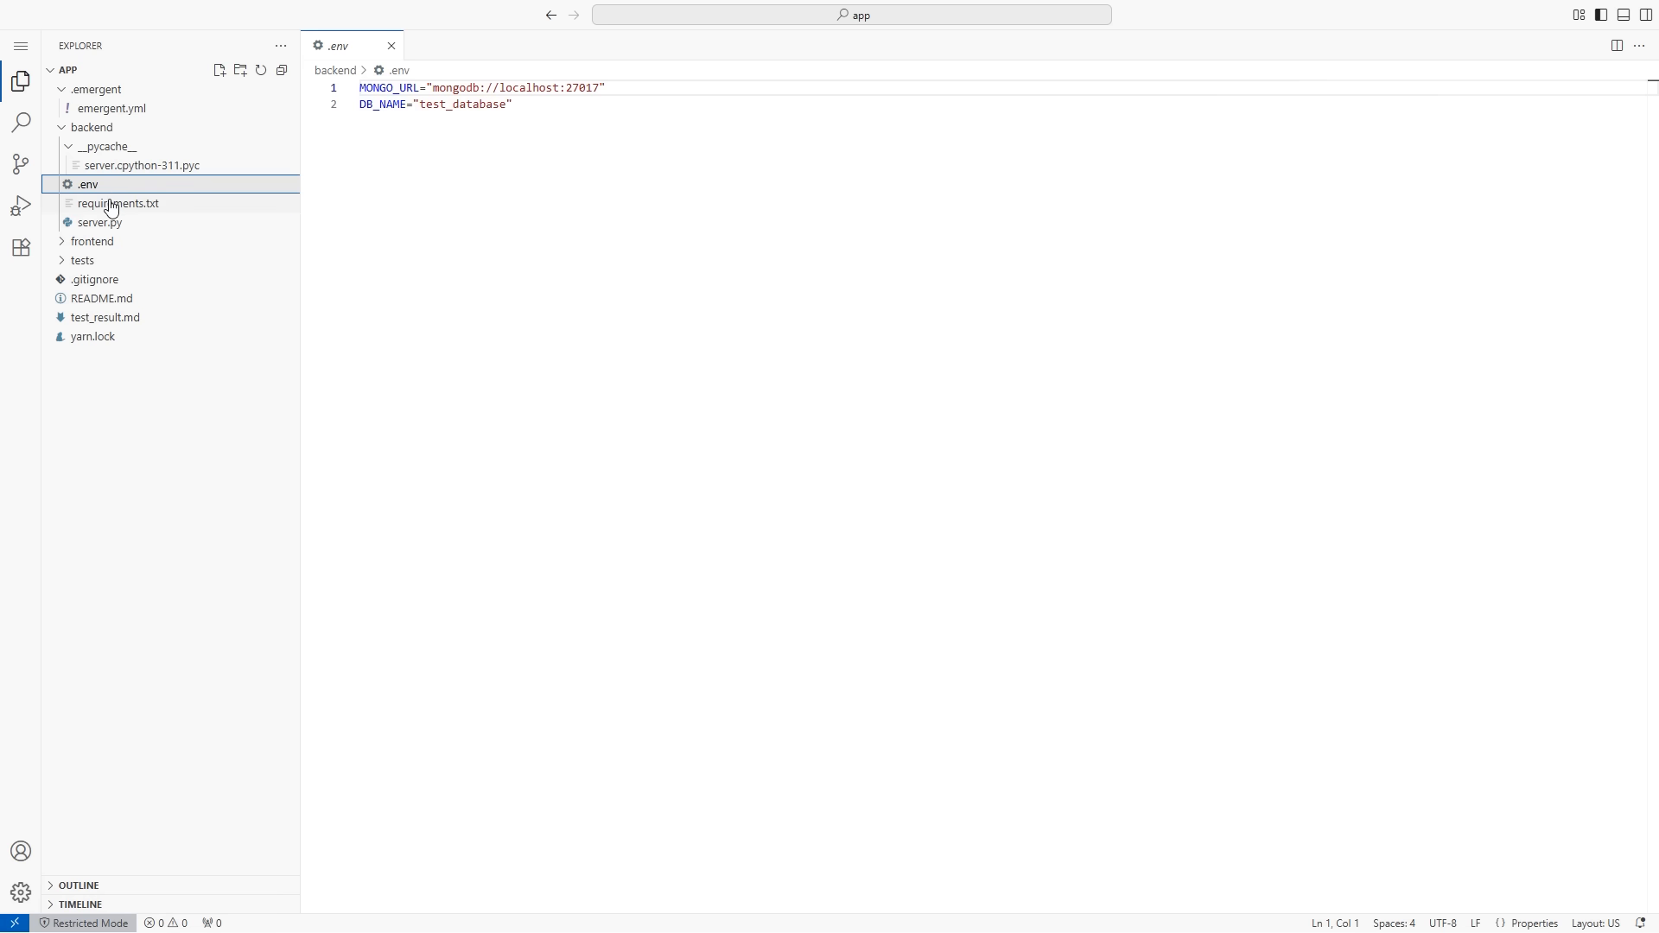
Step: Browse the backend folder in the code editor before the App Roastivator demo
left_click(100, 222)
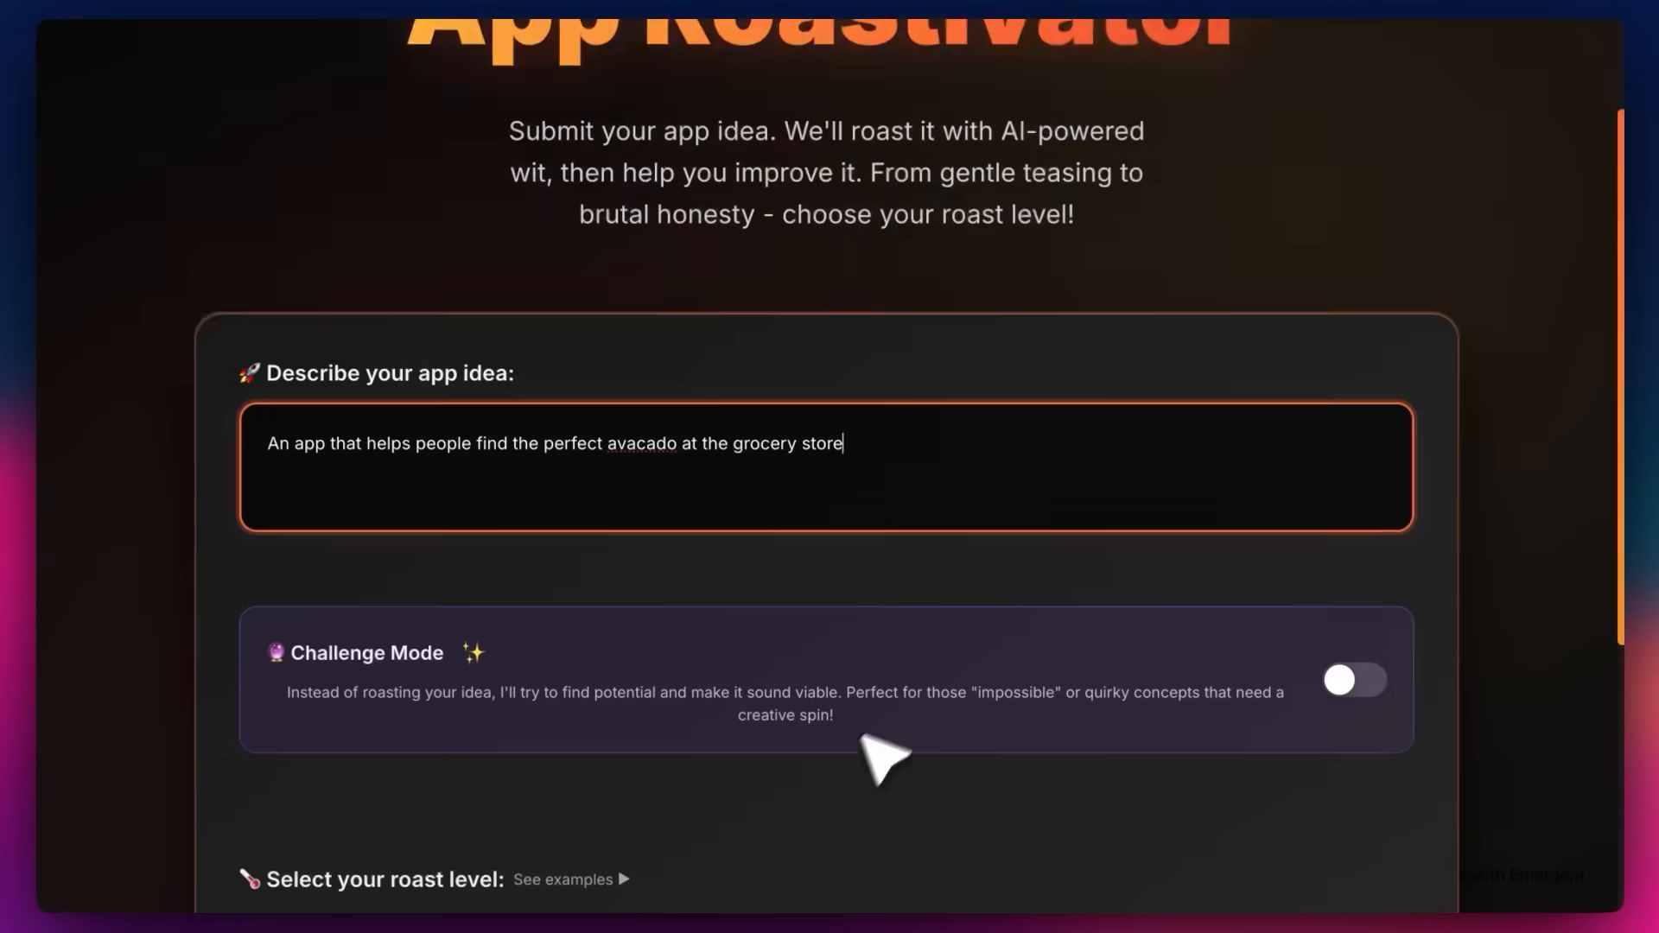
Step: Show the video ad generator, voice Snake game, AI studio and Instagram clone example apps
left_click(1353, 679)
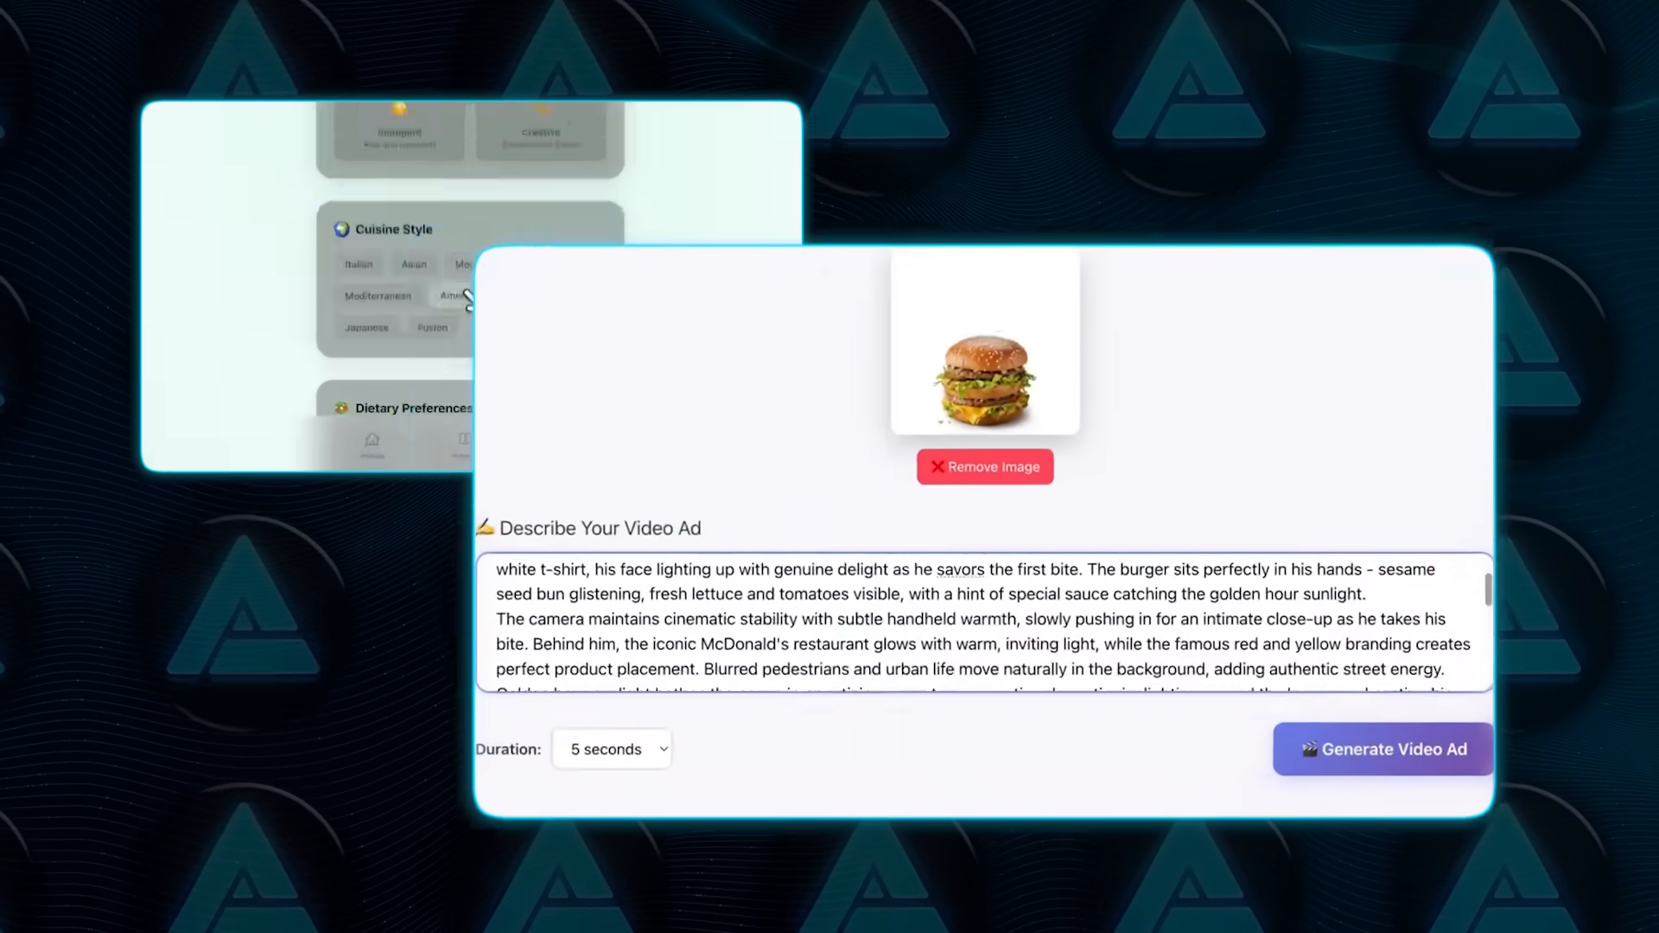
left_click(1382, 748)
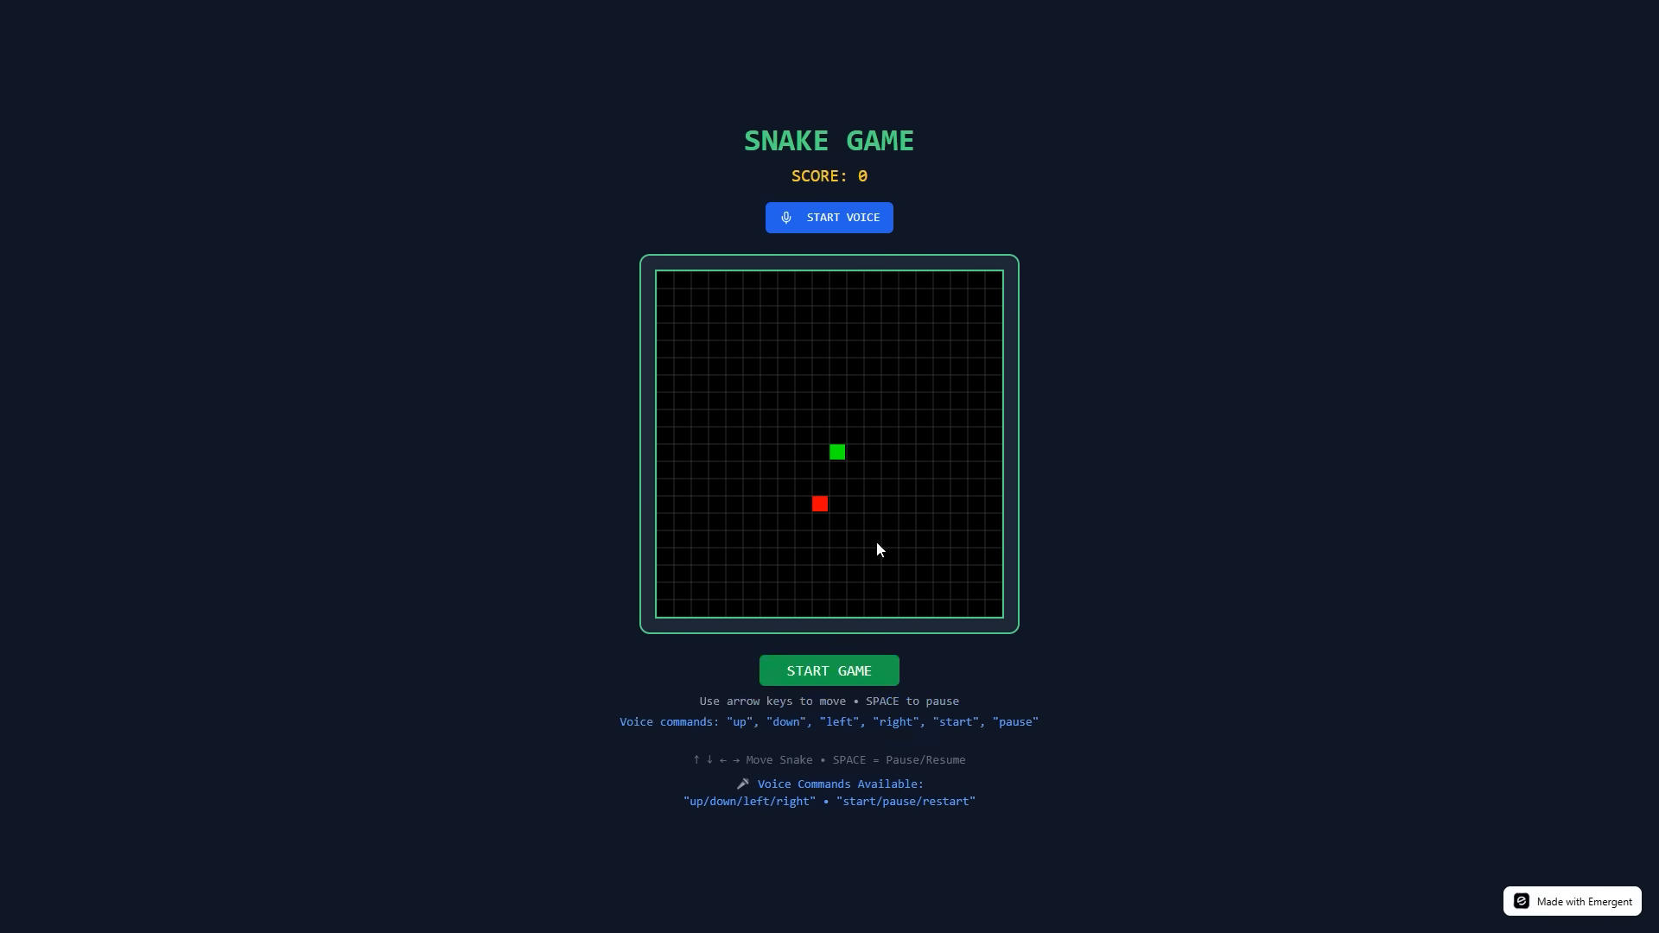
left_click(828, 671)
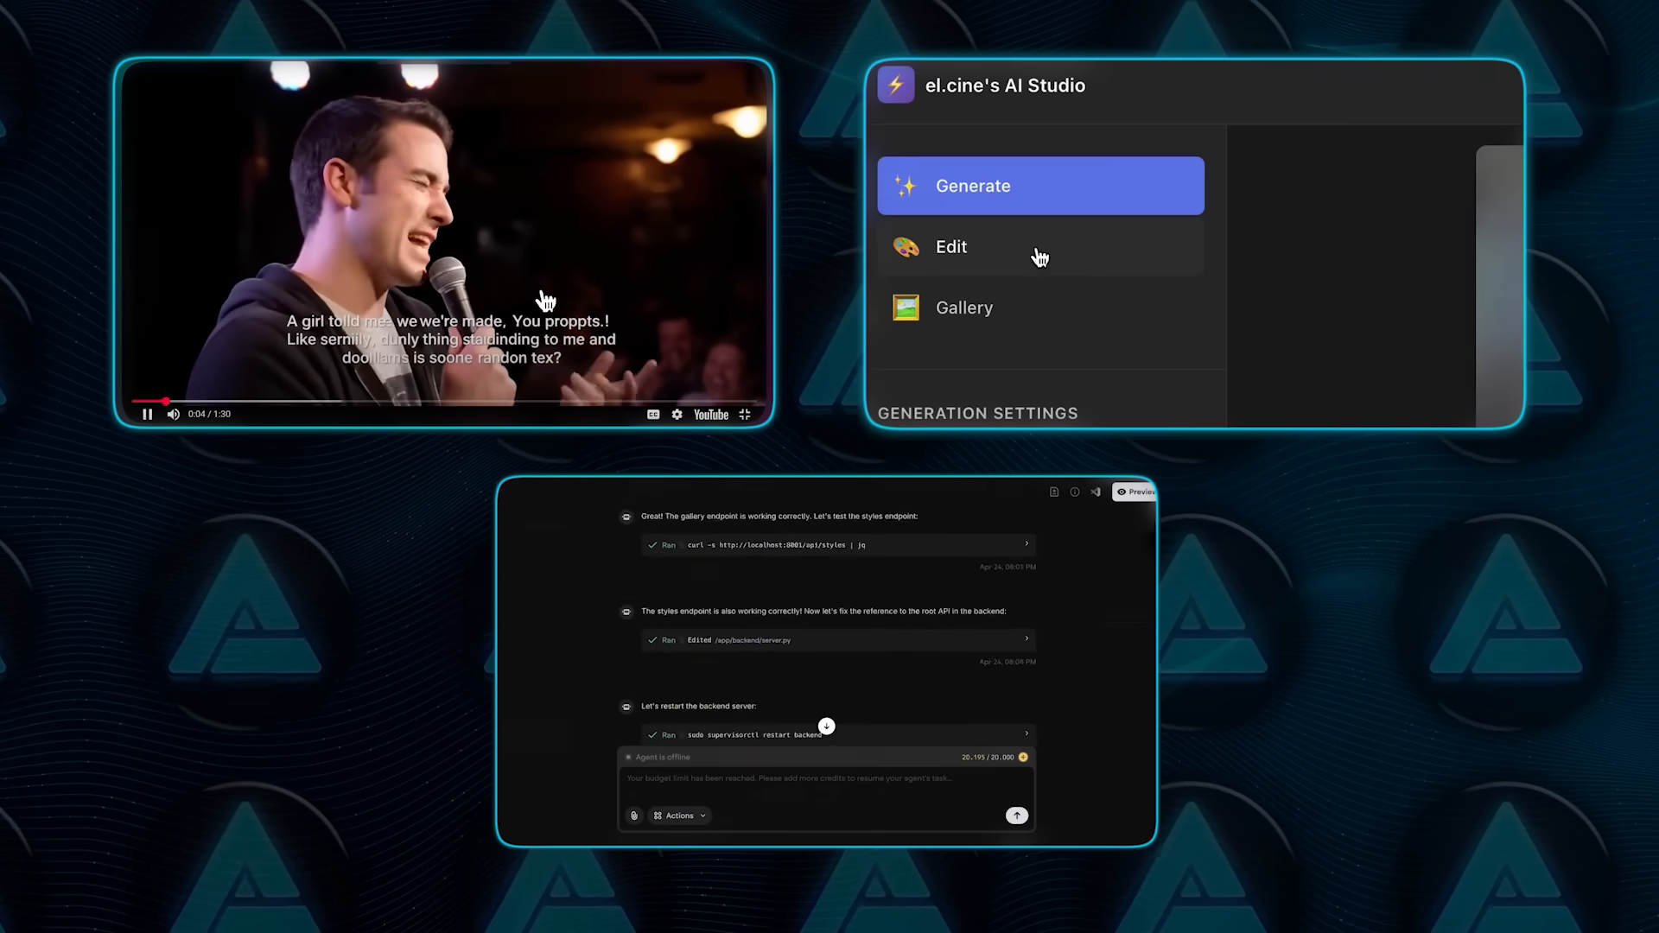
left_click(950, 247)
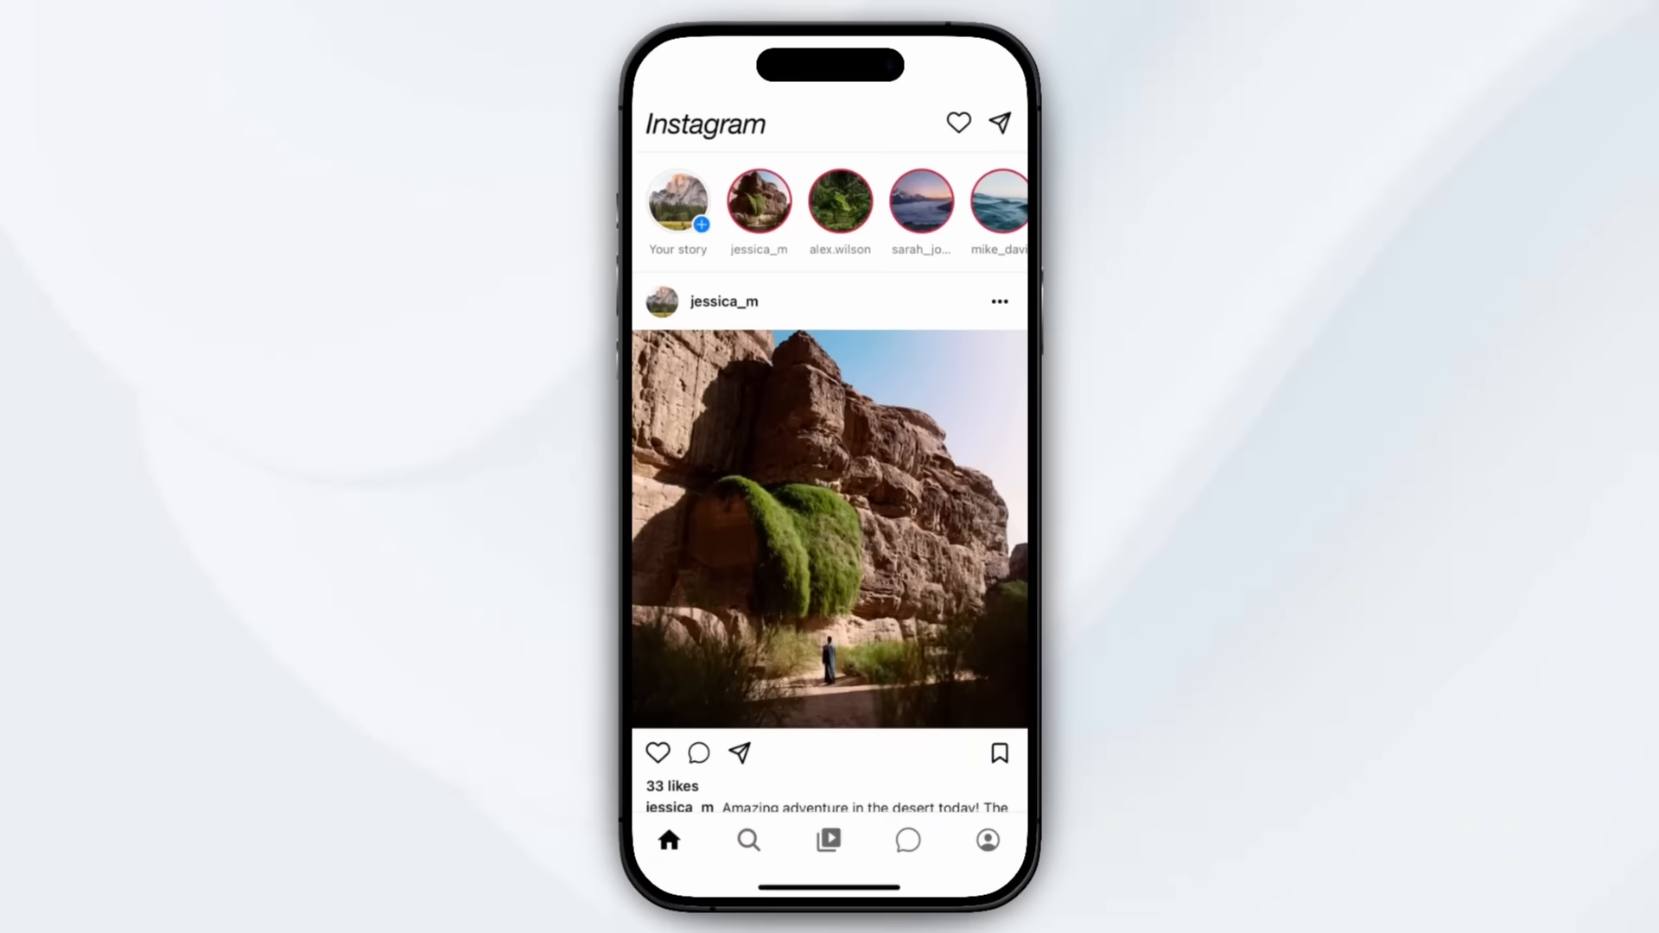
Step: Prompt 'create Instagram replica complete with scroll behavior and profiles' and watch its live App Preview build
left_click(748, 840)
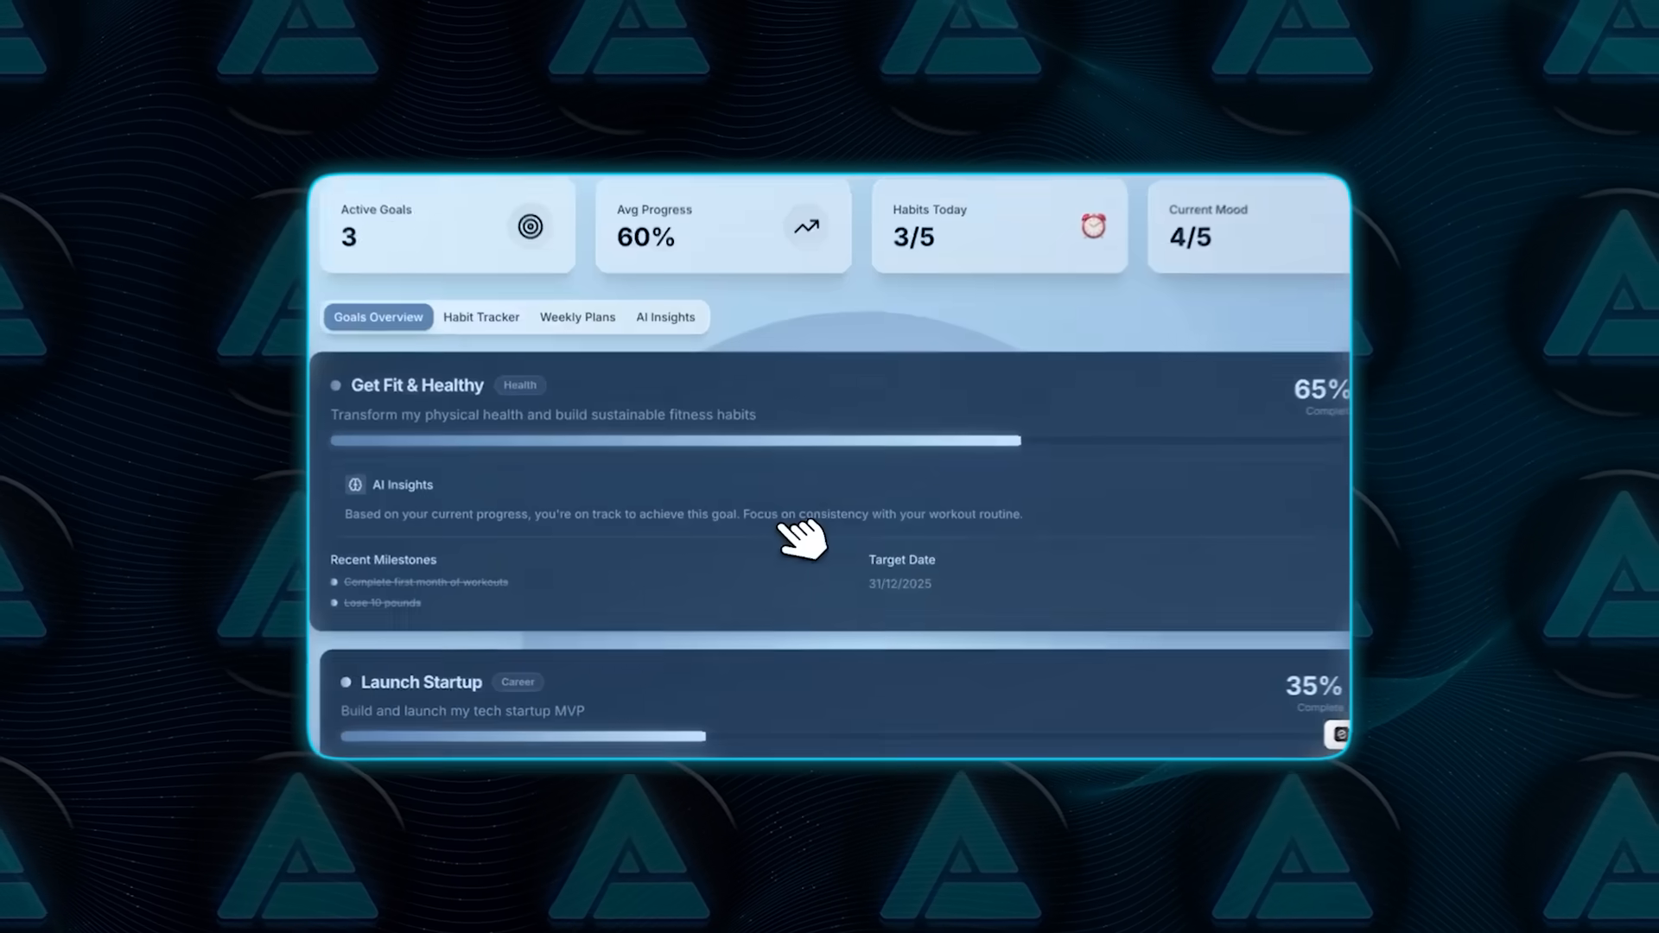
left_click(480, 317)
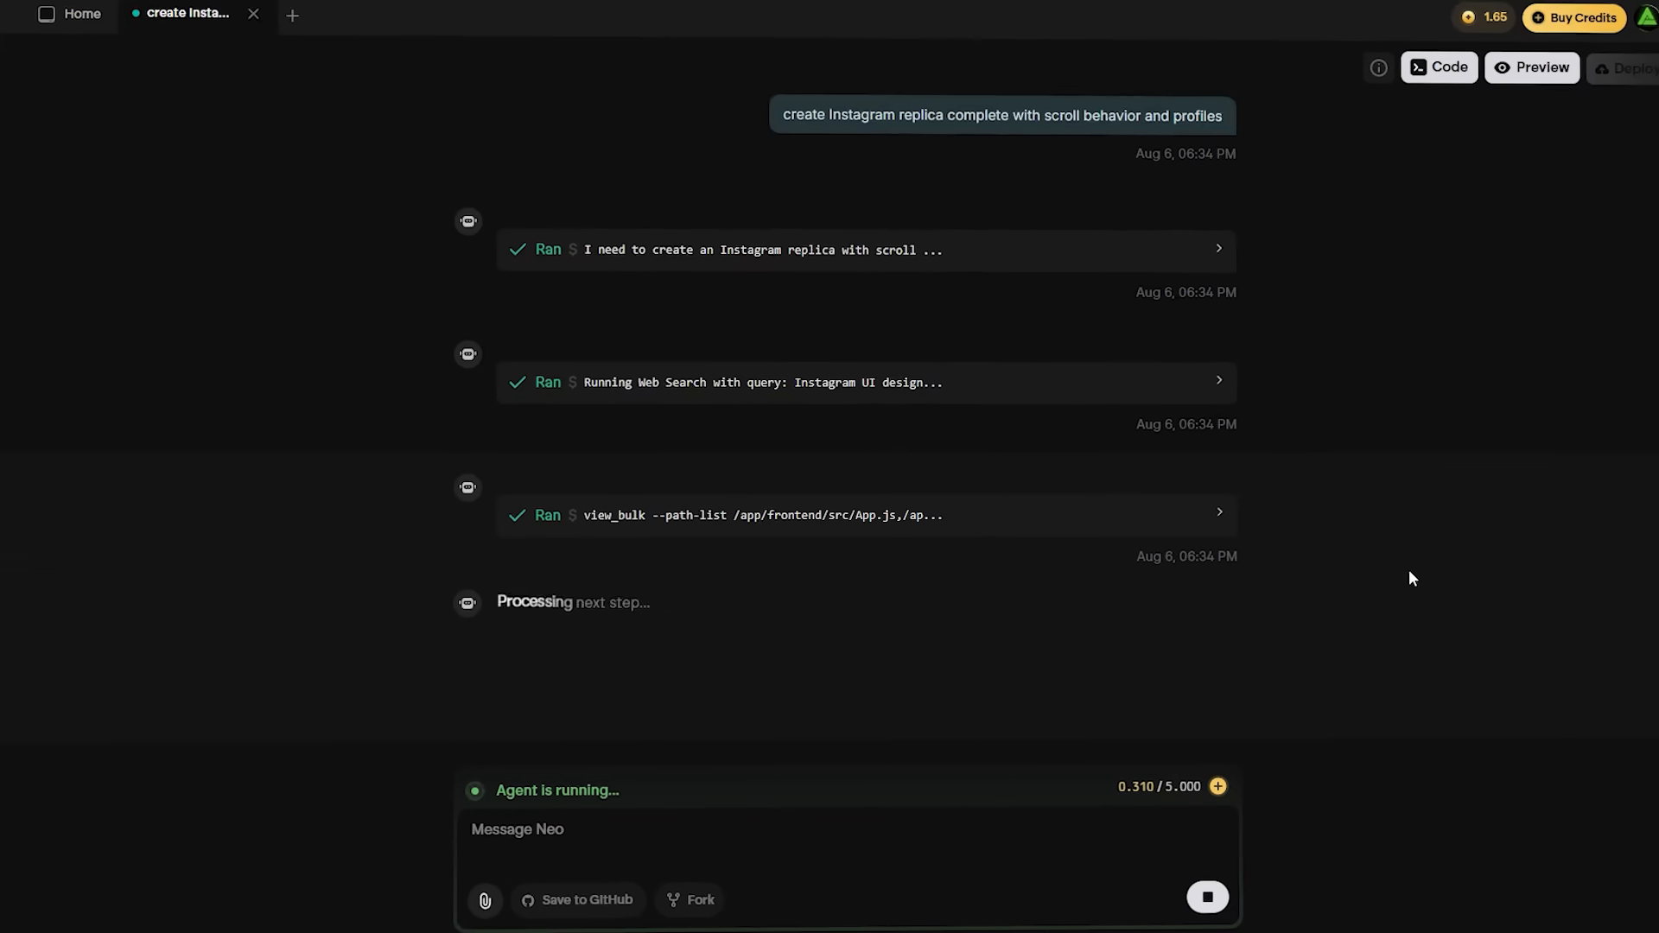
left_click(1529, 67)
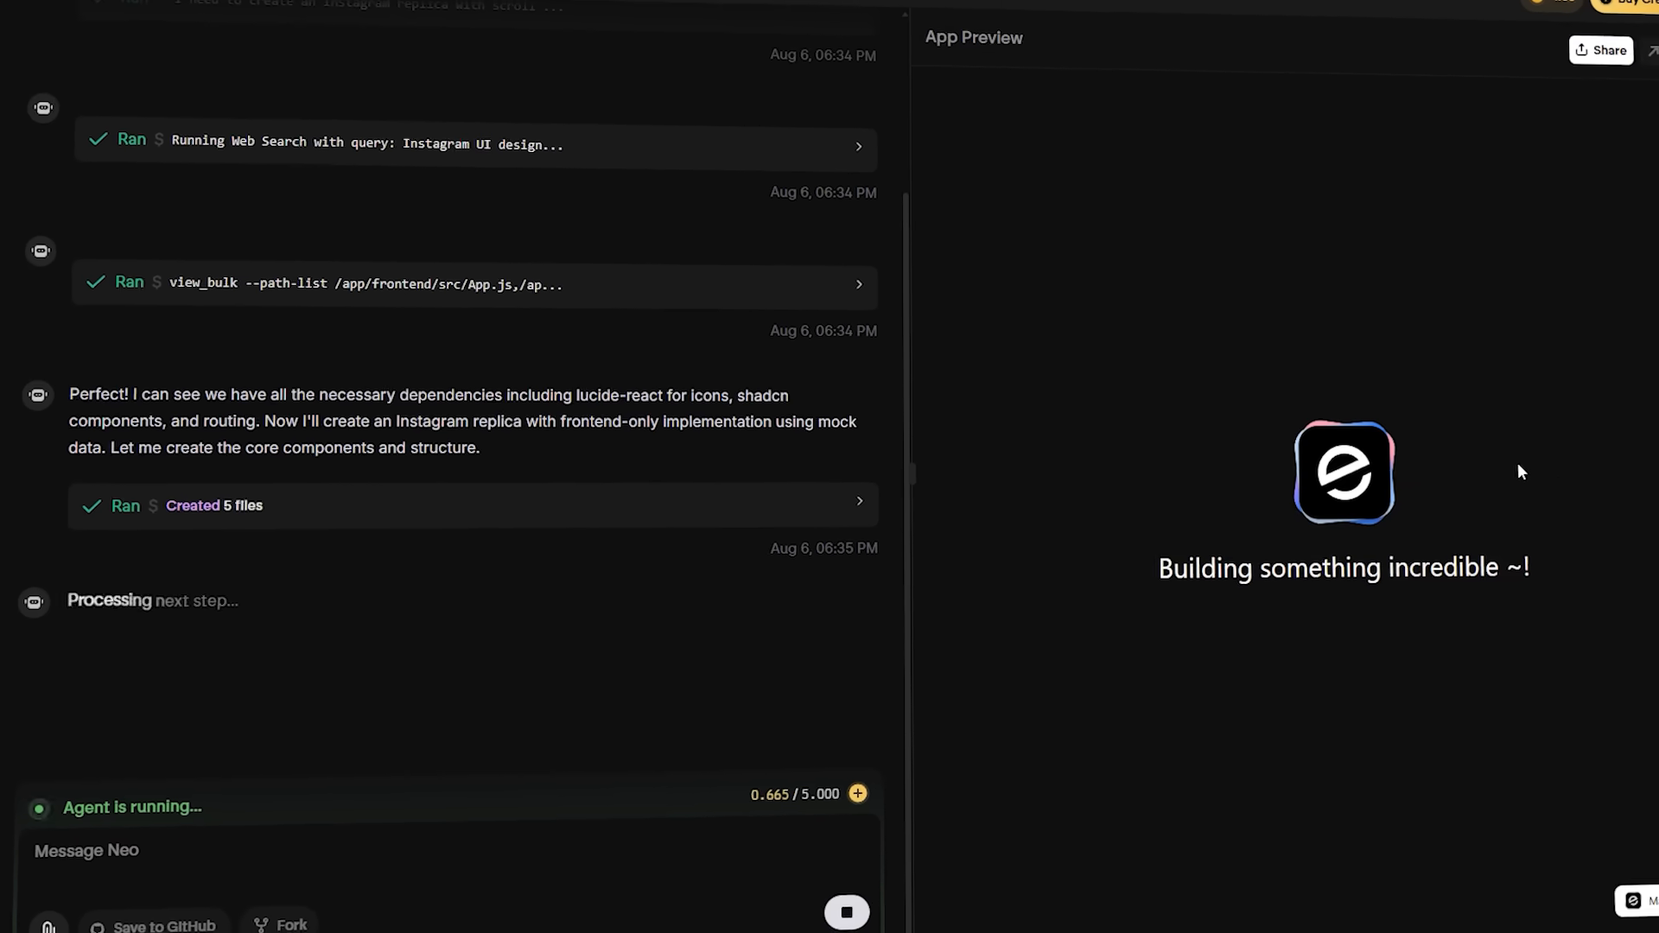